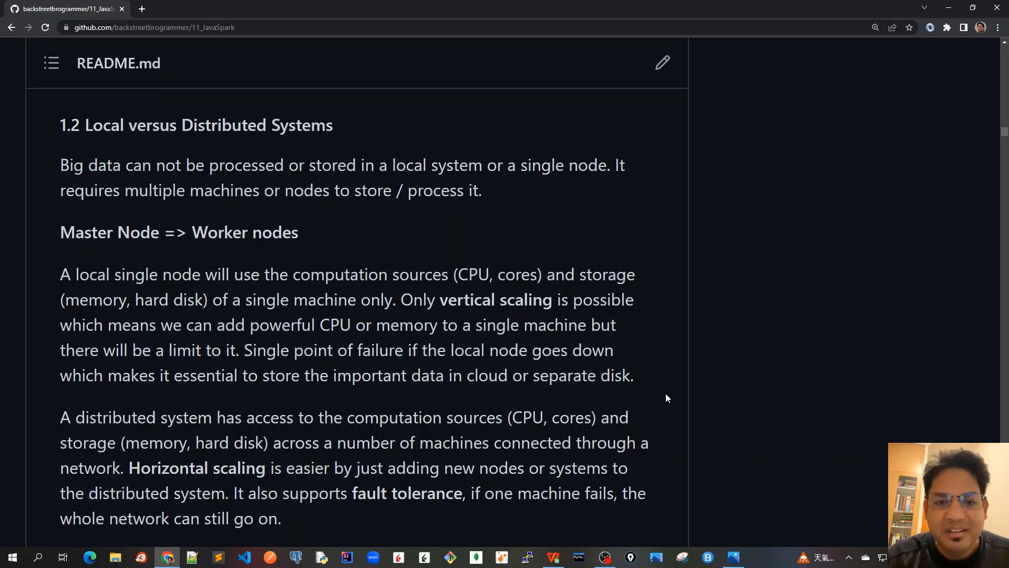
mouse_move(865, 397)
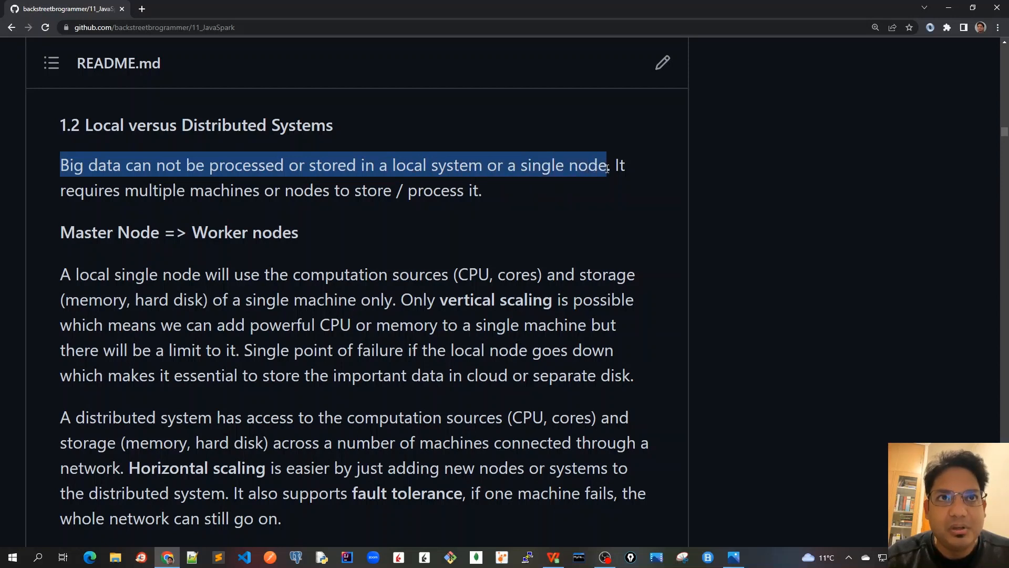
Point out 'zettabyte' in the units table and the 'single point of failure' passage while reading
click(326, 237)
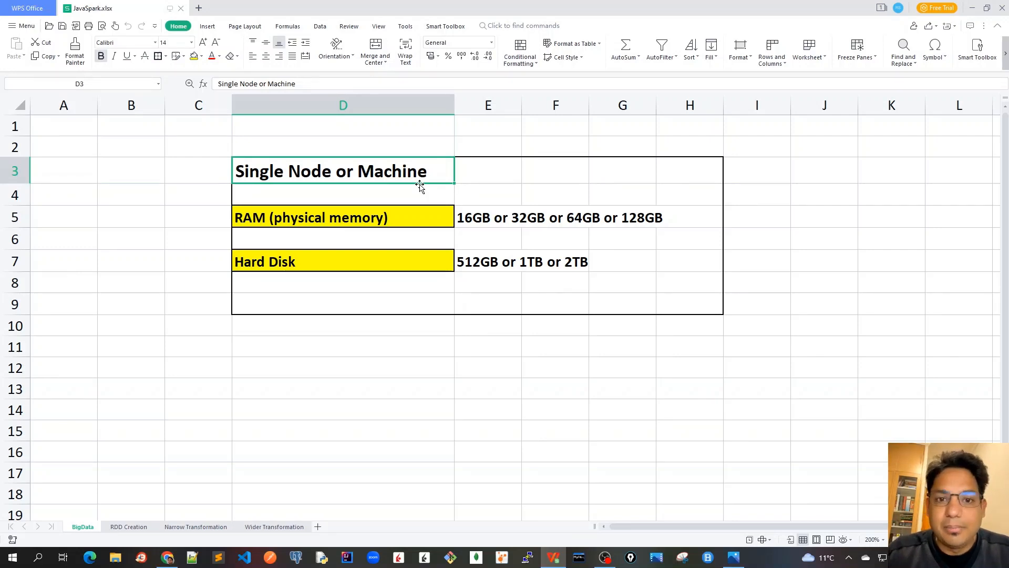
mouse_move(334, 233)
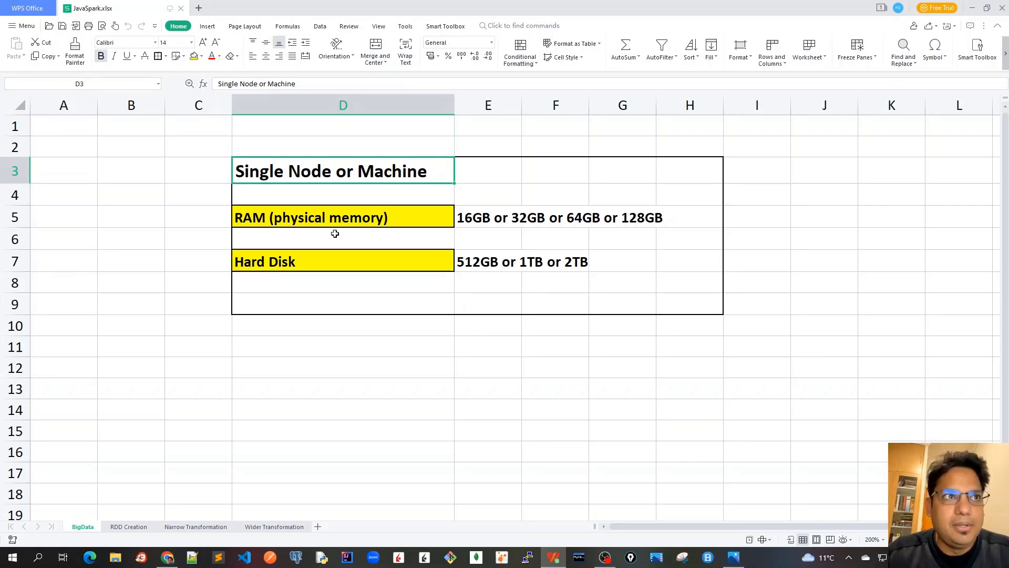
mouse_move(482, 223)
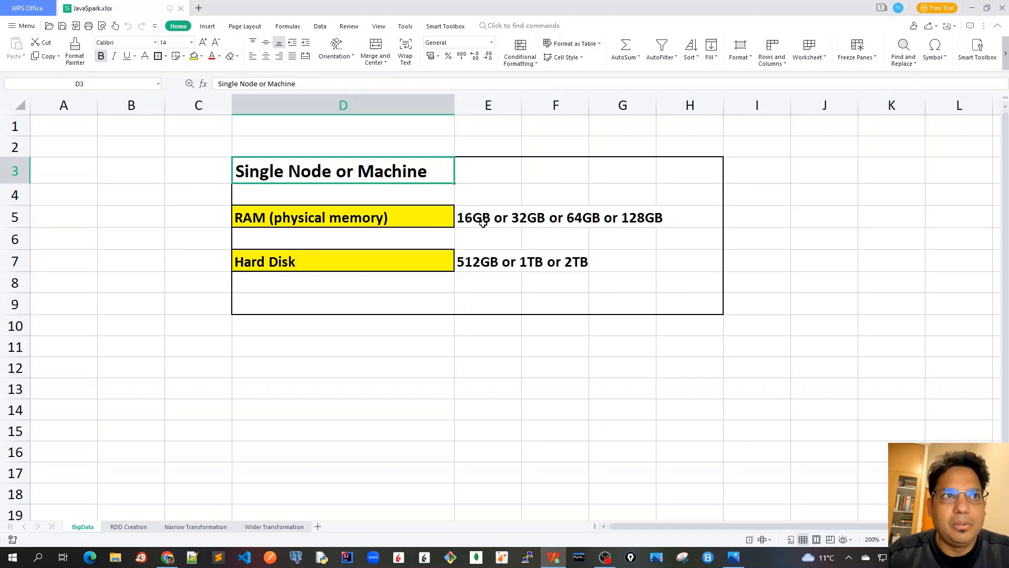
mouse_move(403, 235)
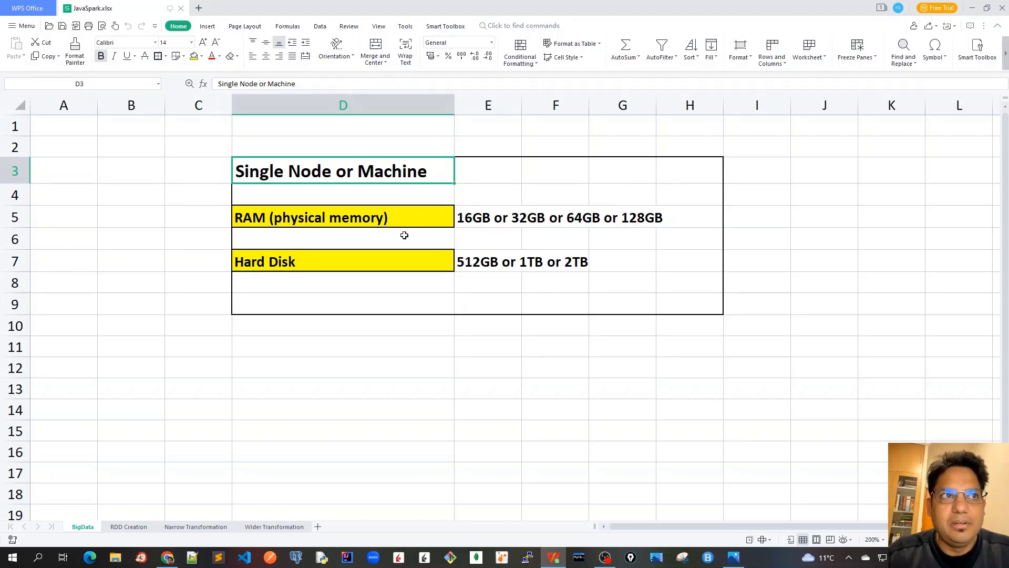
mouse_move(494, 218)
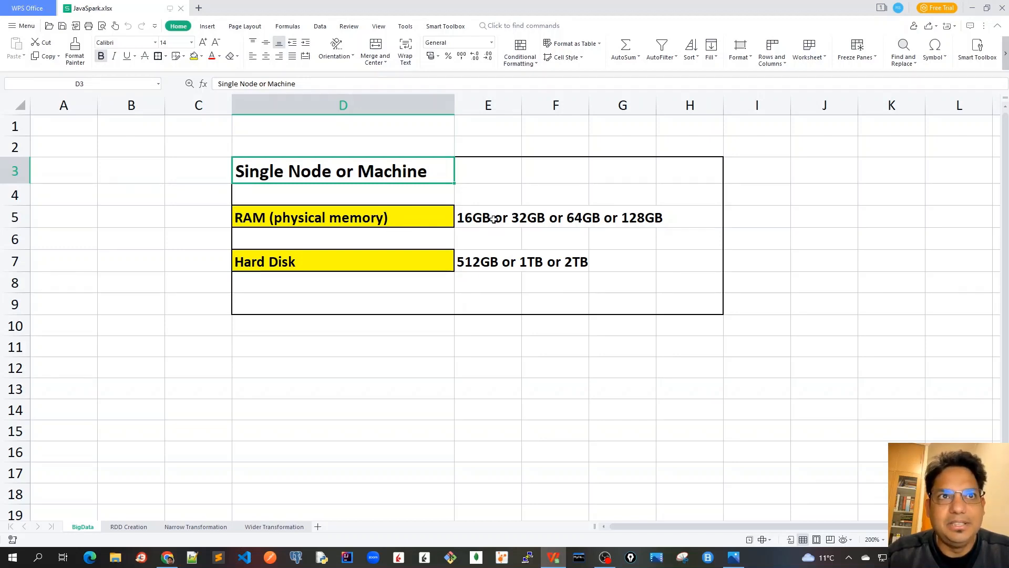
mouse_move(643, 217)
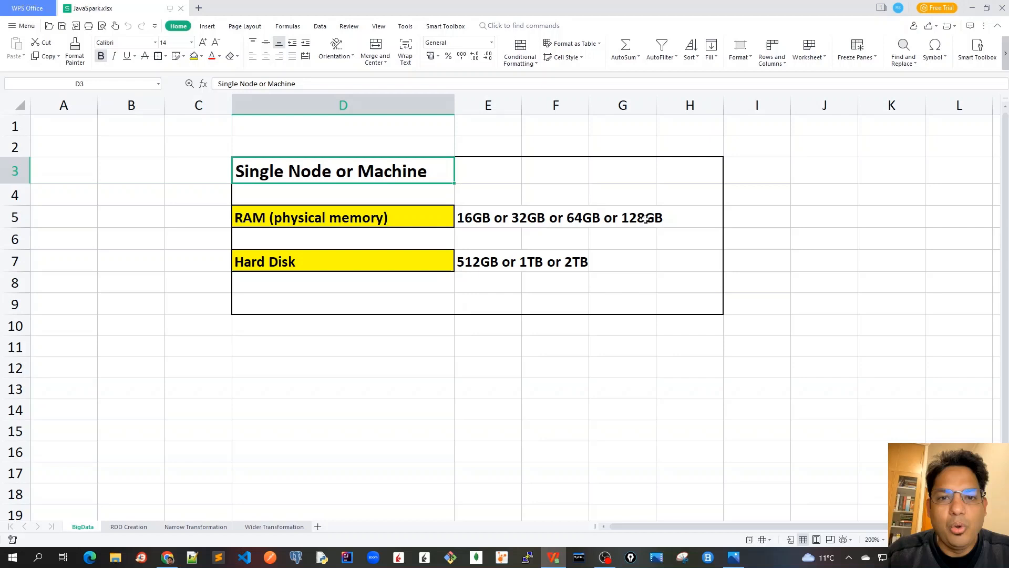
mouse_move(436, 223)
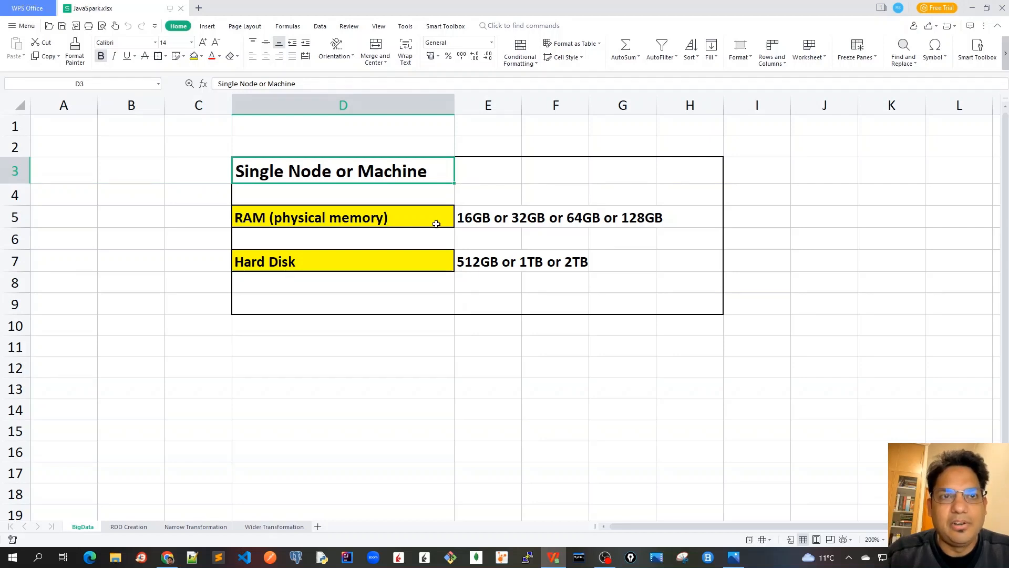
mouse_move(342, 277)
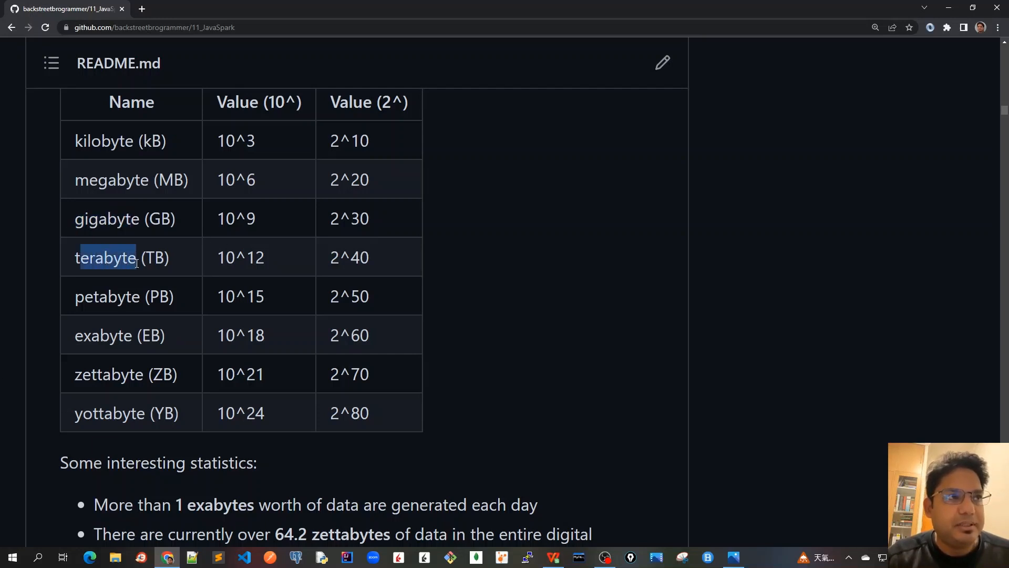
mouse_move(70, 378)
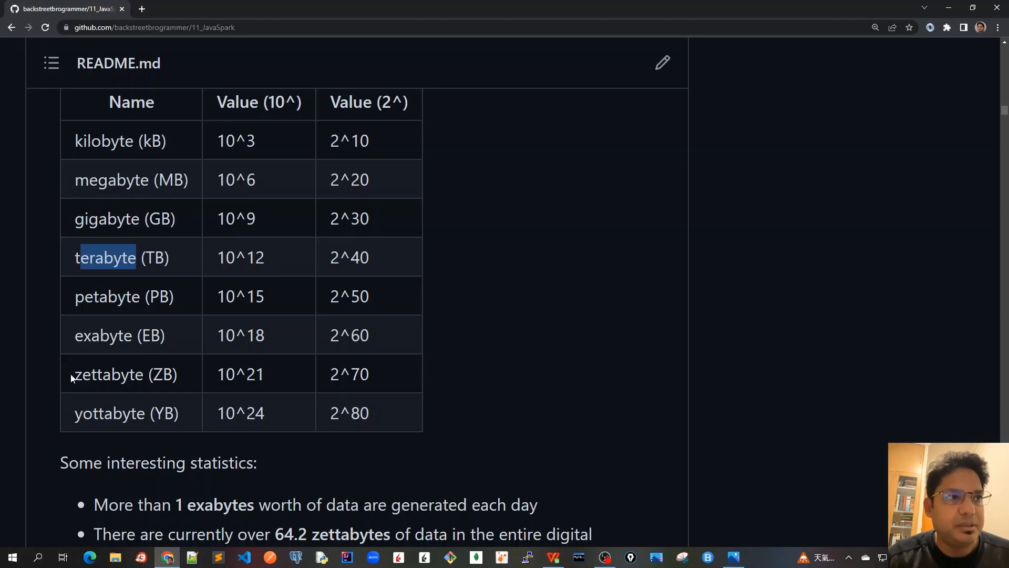
double_click(108, 374)
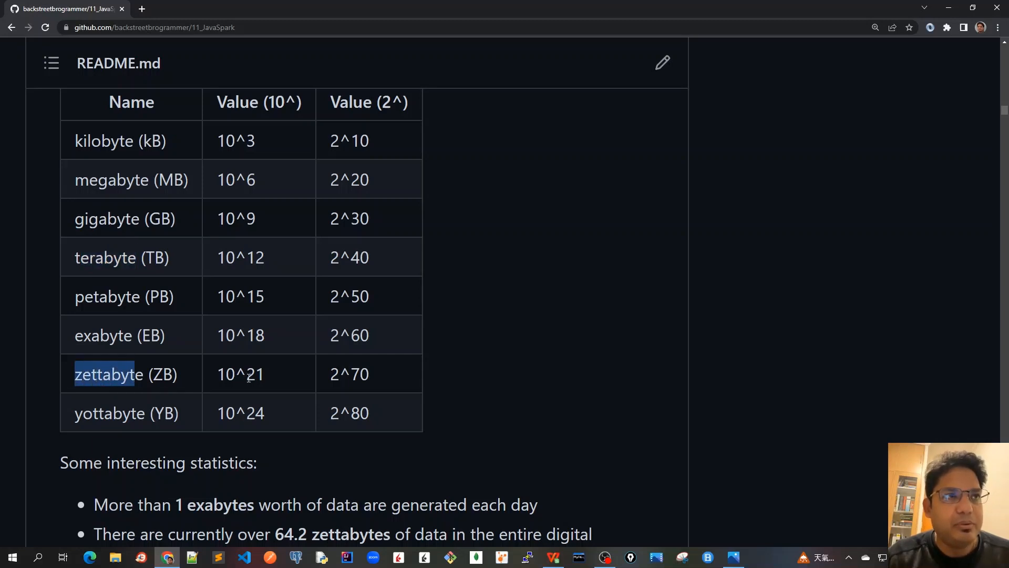
mouse_move(101, 275)
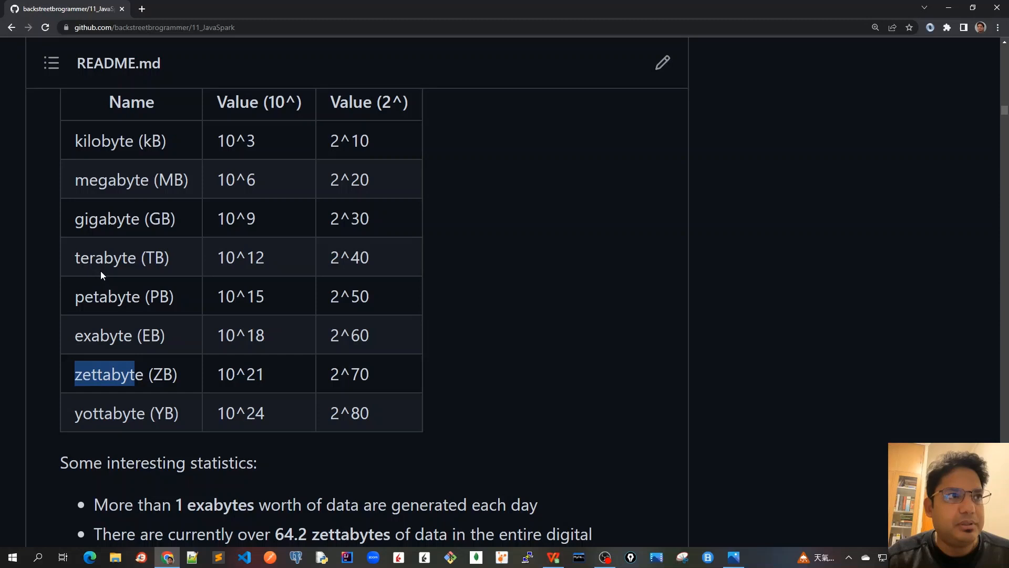
mouse_move(222, 265)
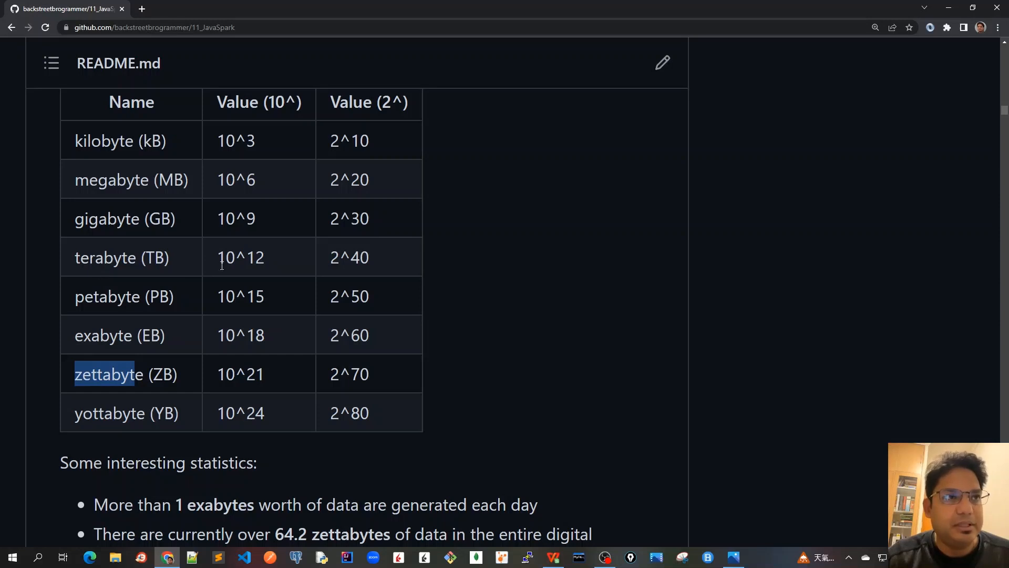
mouse_move(256, 372)
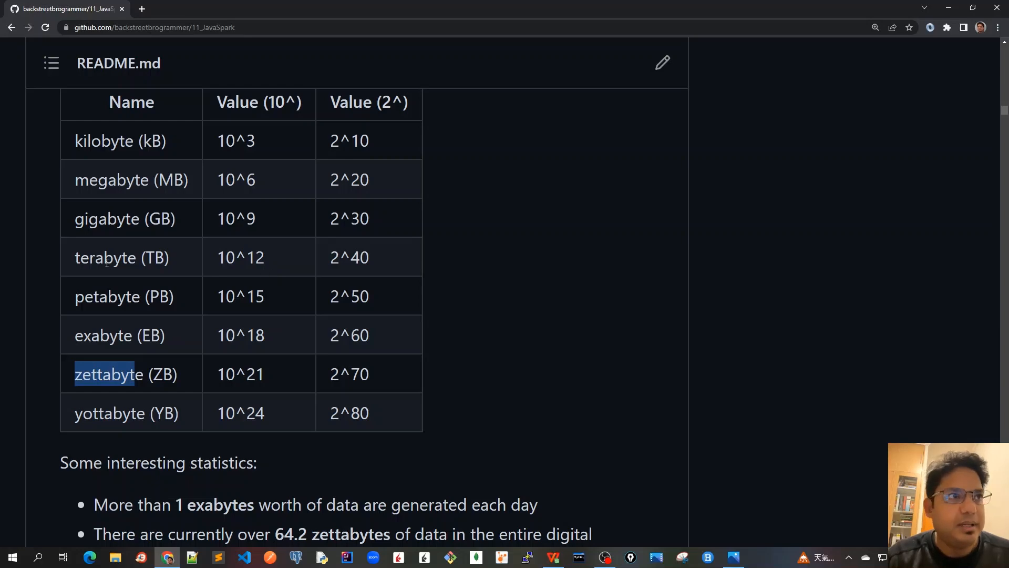
scroll(down, 3)
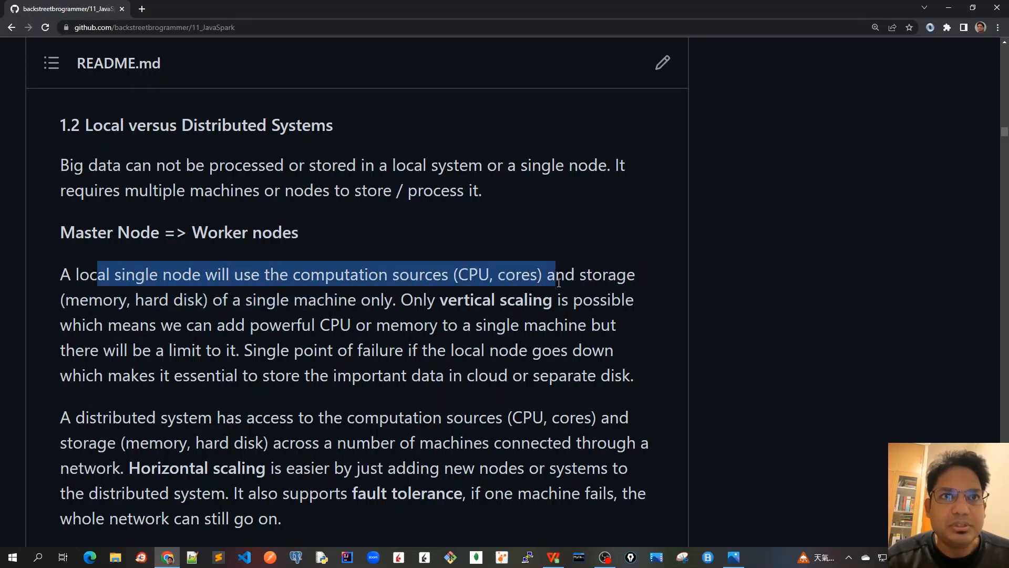
click(234, 300)
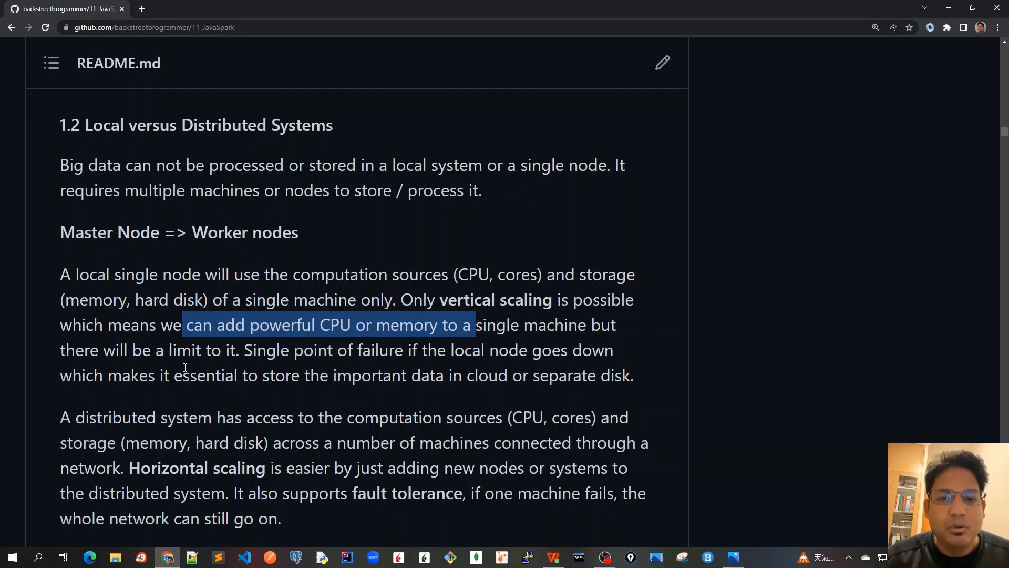
mouse_move(249, 348)
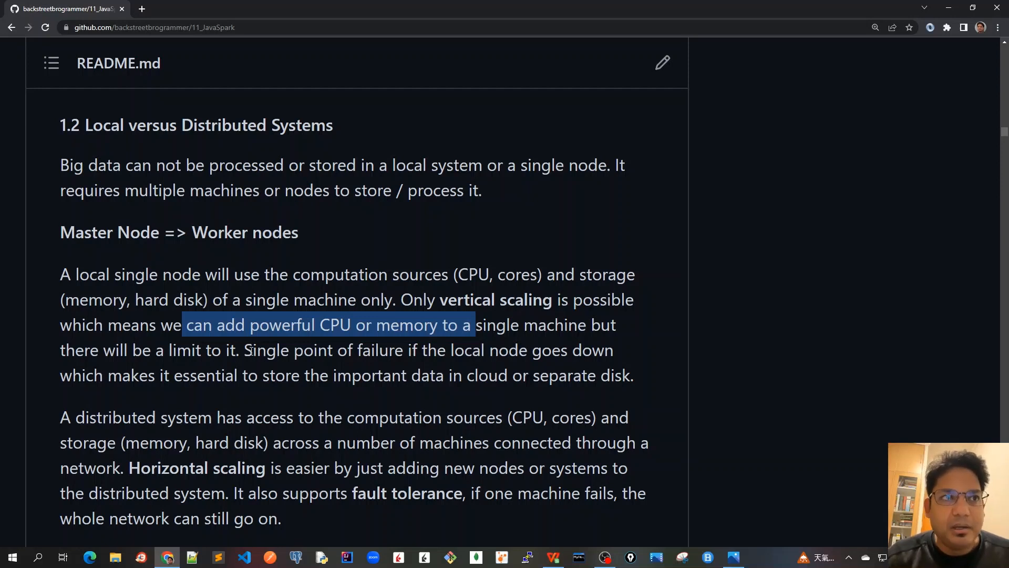
double_click(266, 349)
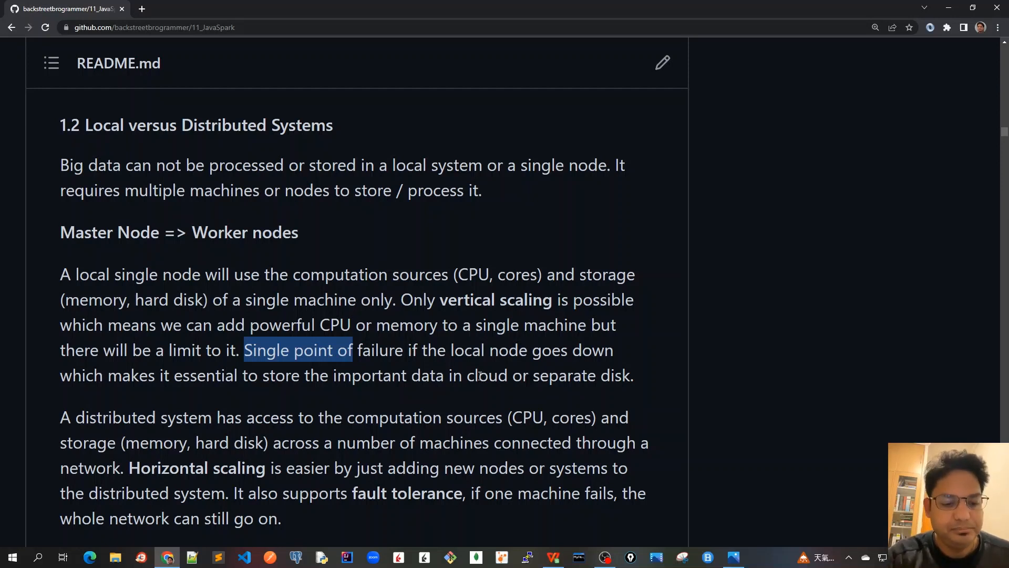
click(495, 325)
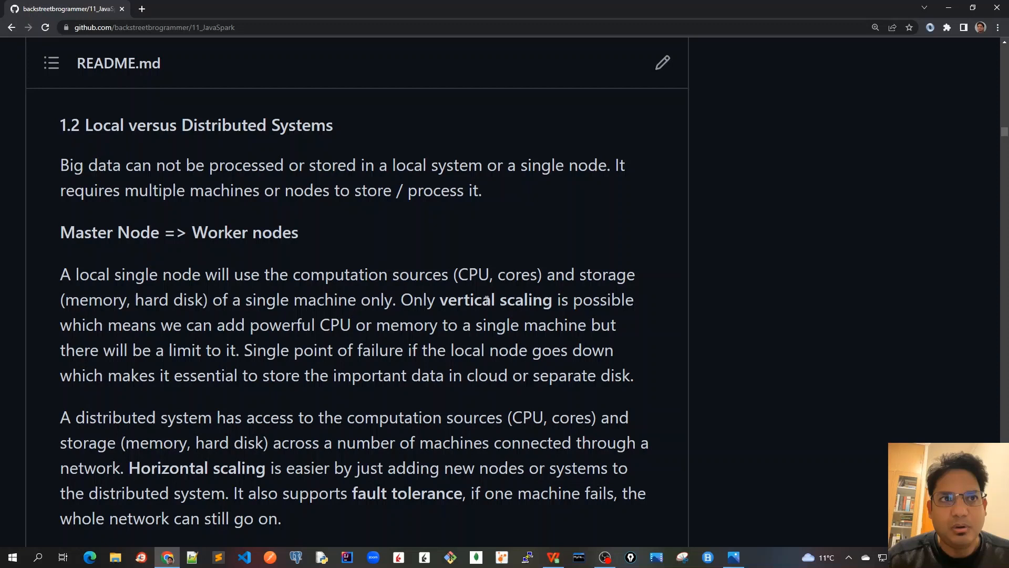
mouse_move(547, 365)
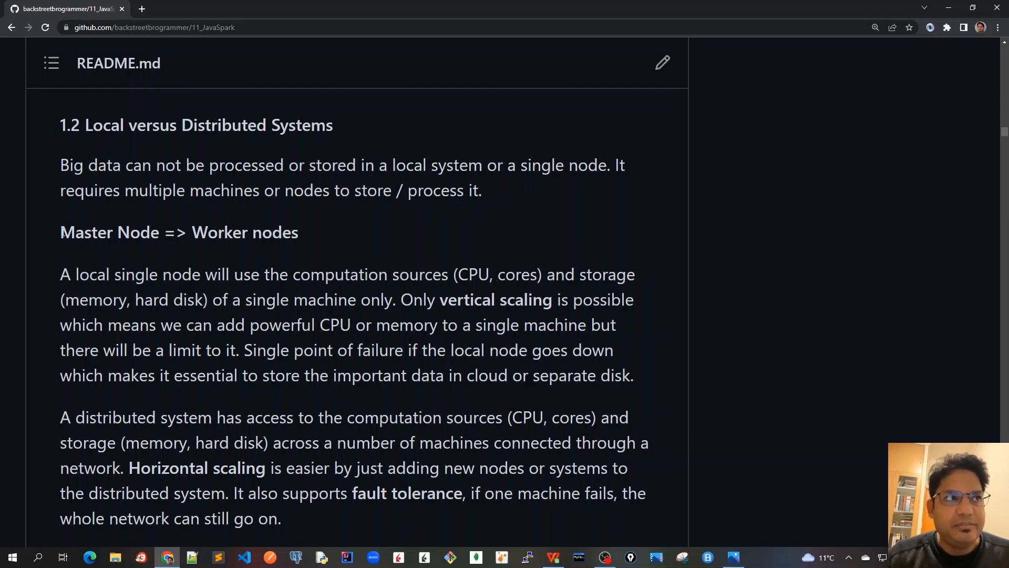
Highlight 'Master Node' and 'Worker nodes' in the heading and the fault-tolerance sentence
double_click(109, 233)
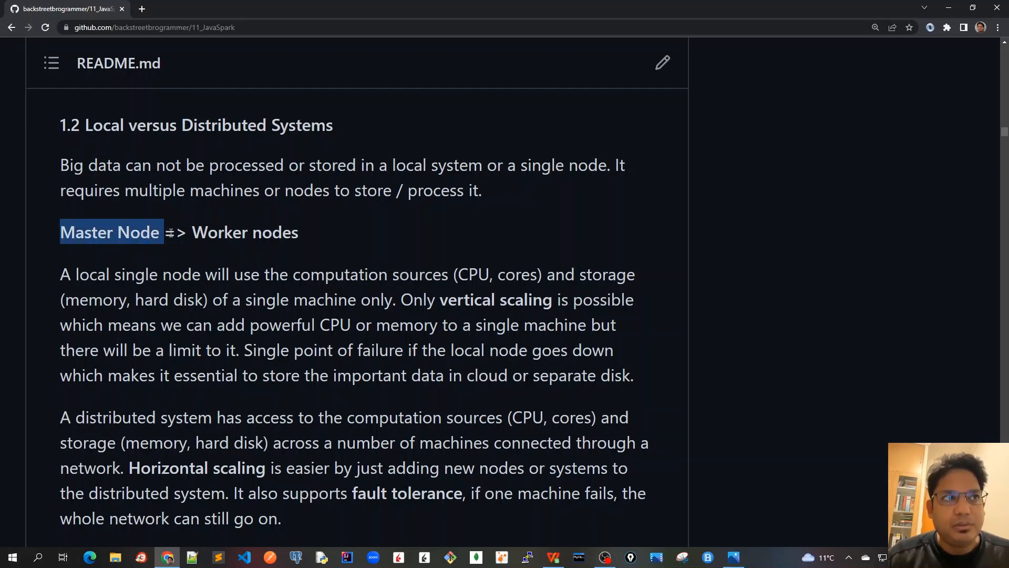
double_click(245, 232)
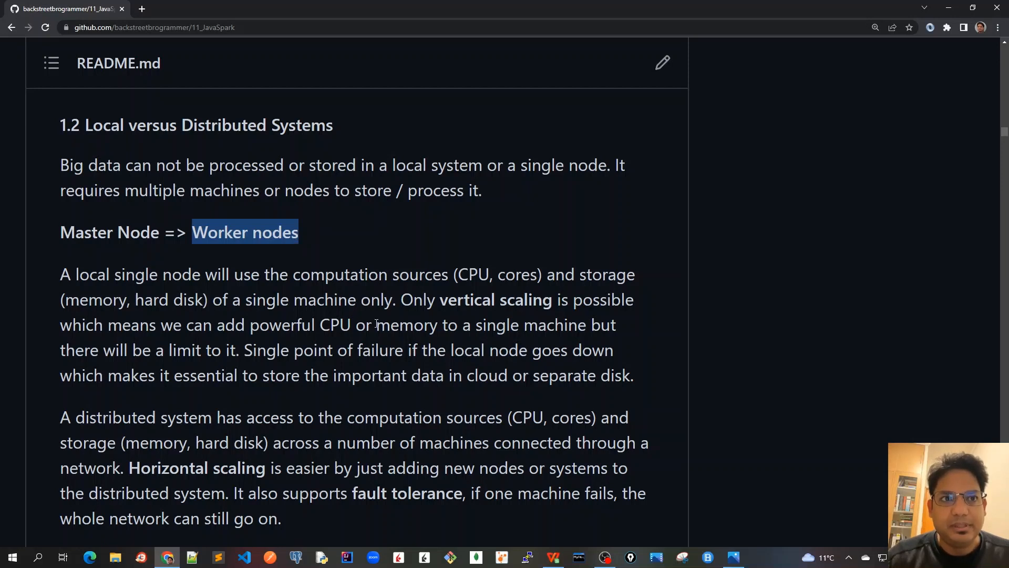
mouse_move(451, 417)
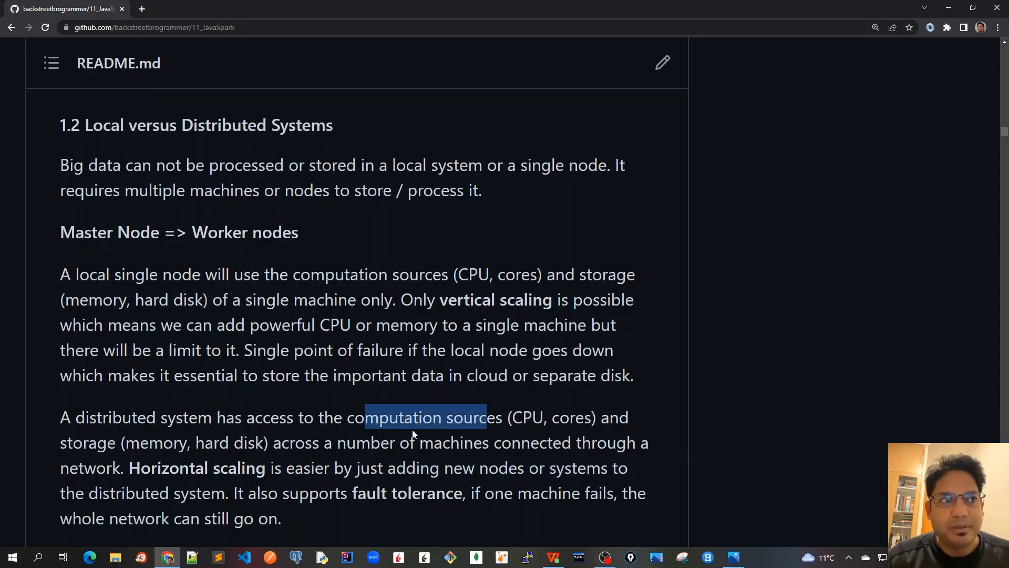
mouse_move(250, 425)
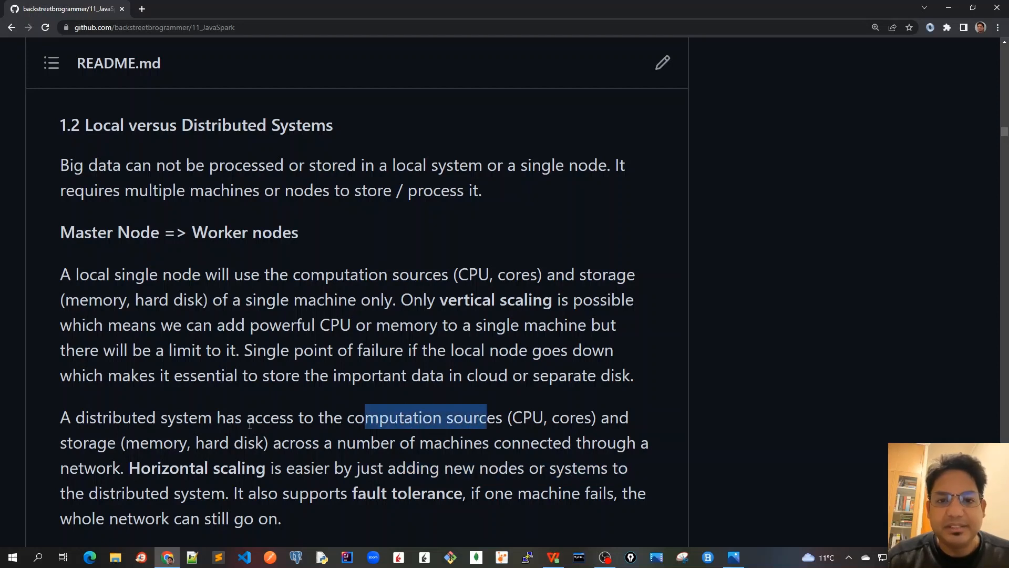
mouse_move(140, 470)
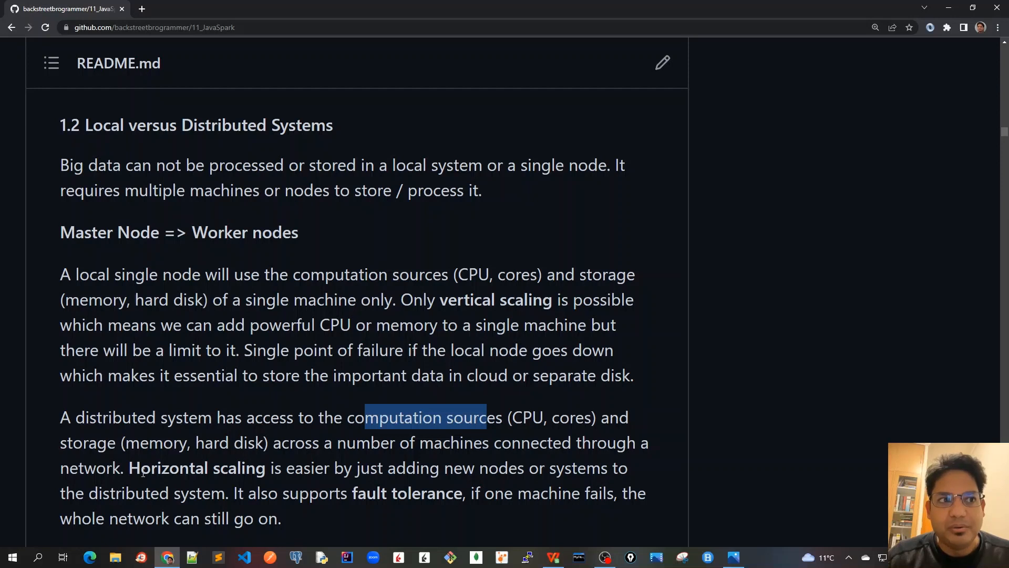
mouse_move(299, 543)
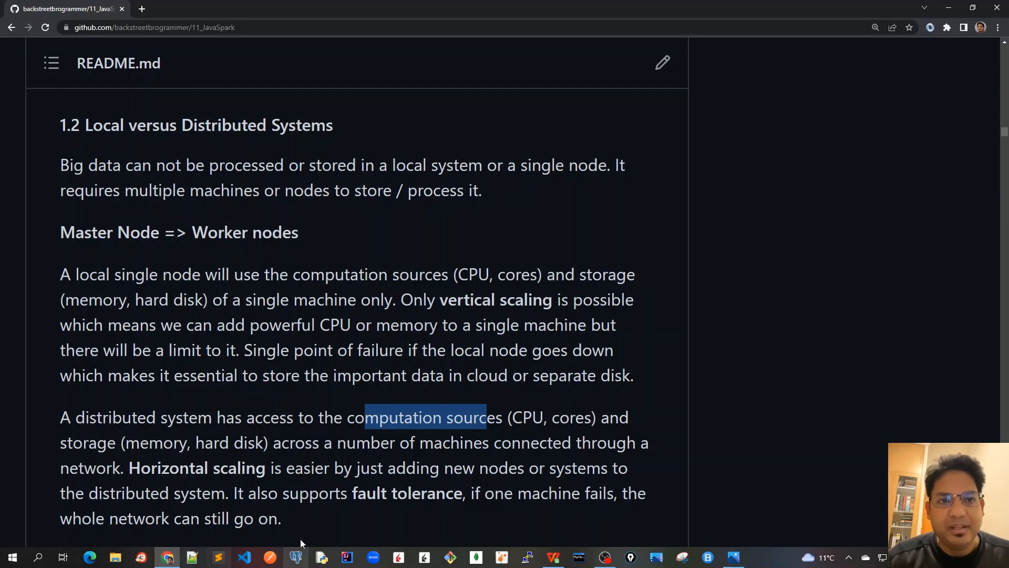
mouse_move(349, 486)
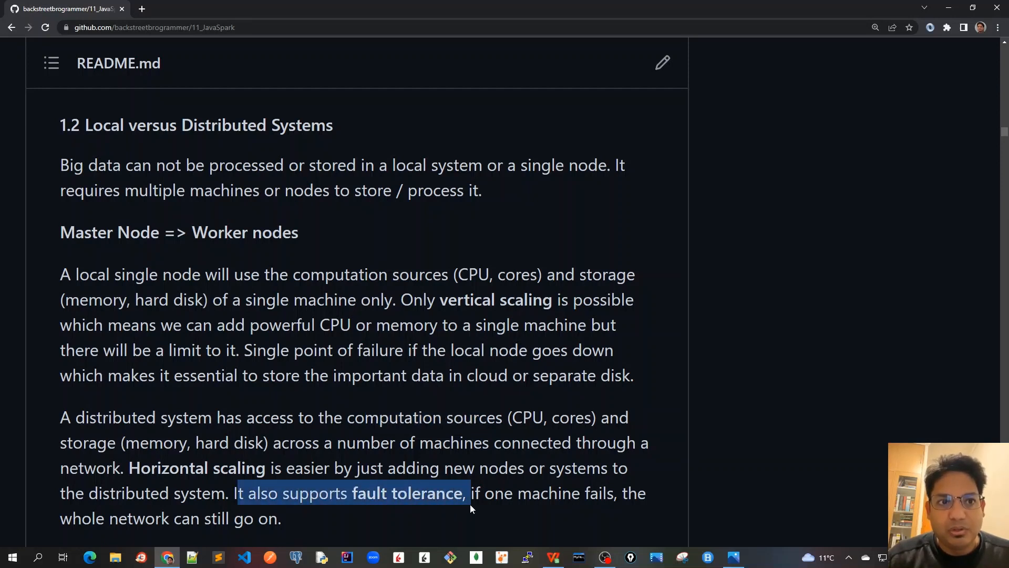
mouse_move(447, 458)
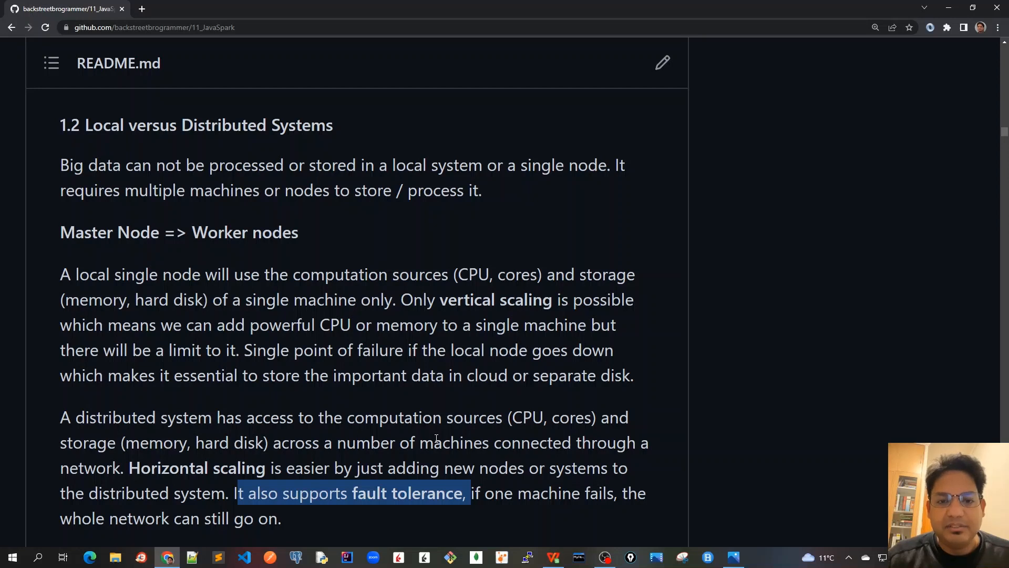
mouse_move(395, 426)
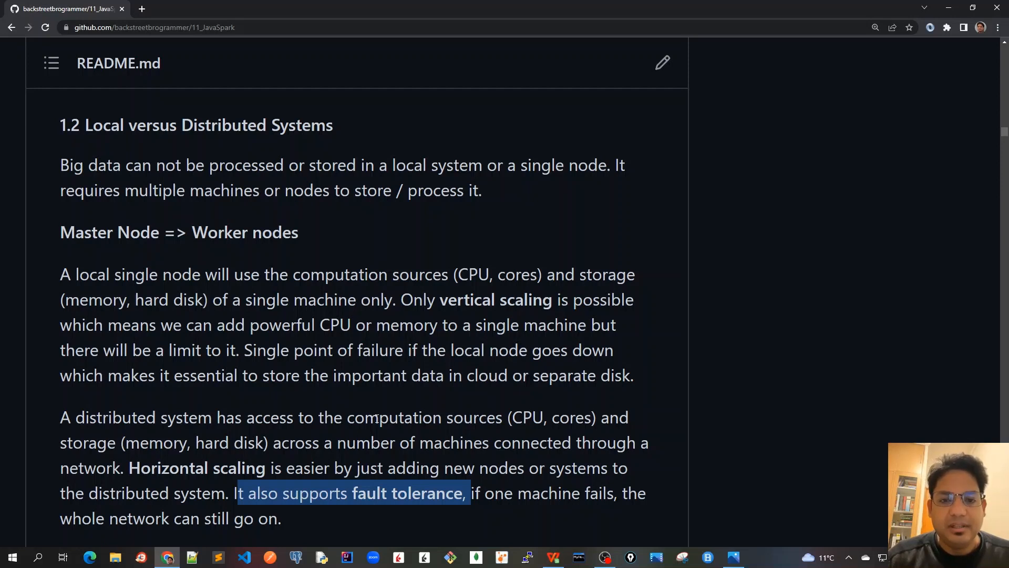
click(360, 512)
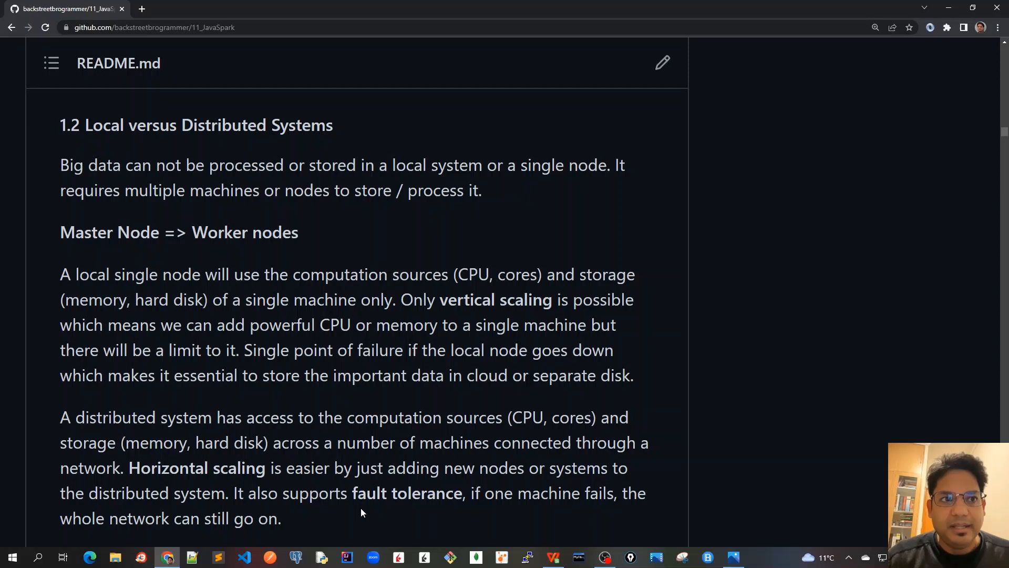
mouse_move(481, 492)
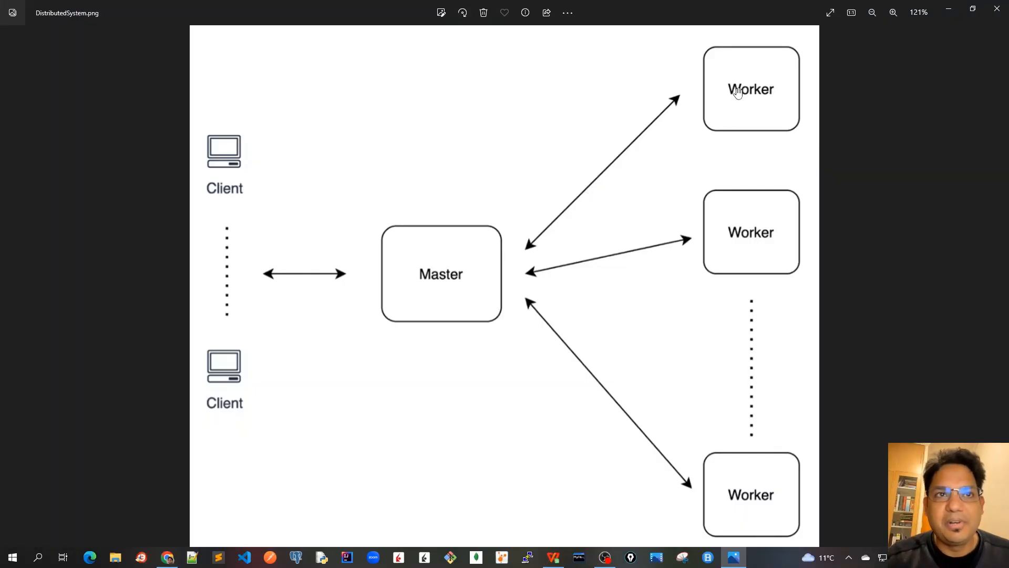
mouse_move(427, 203)
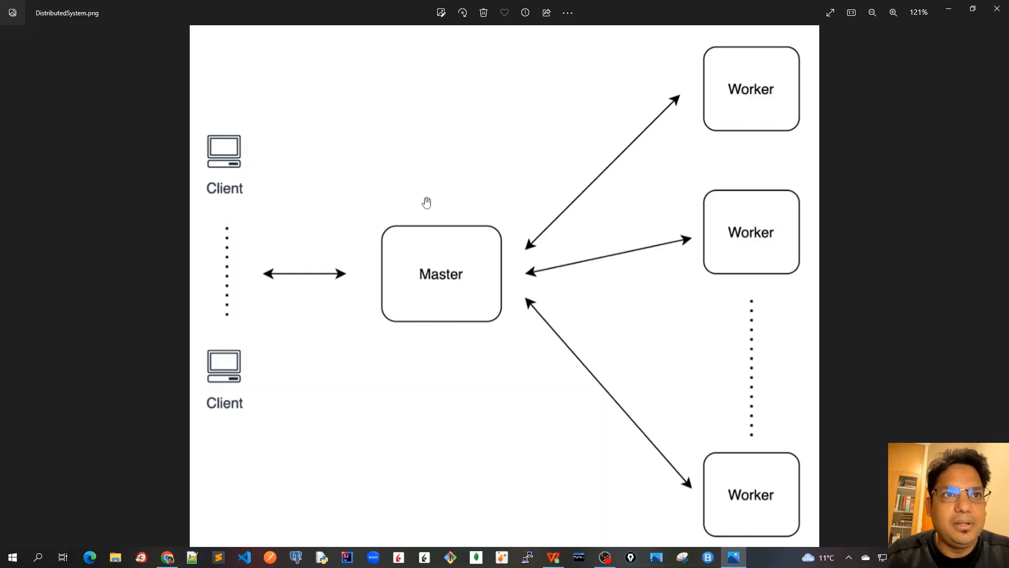
mouse_move(570, 326)
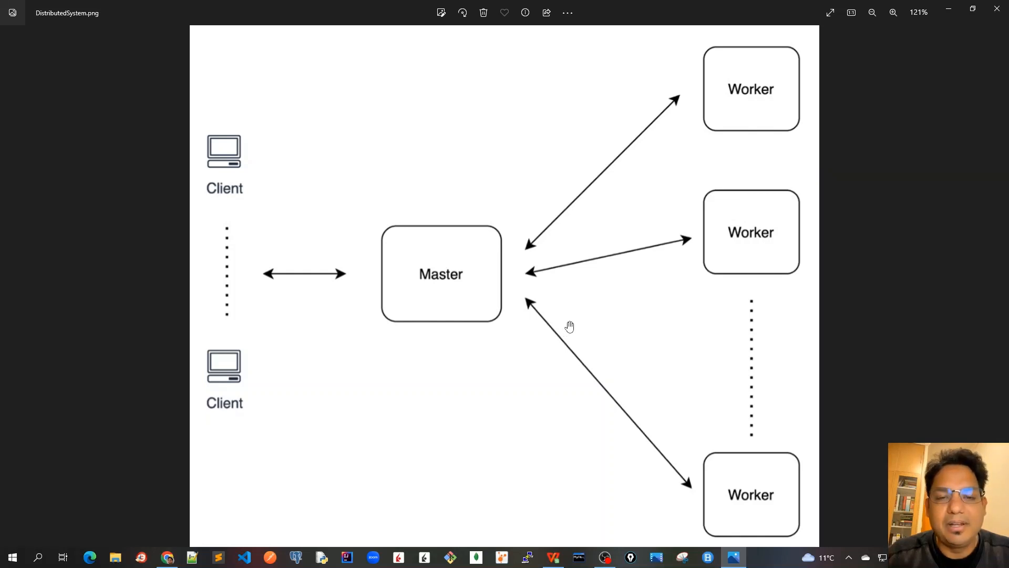
mouse_move(454, 290)
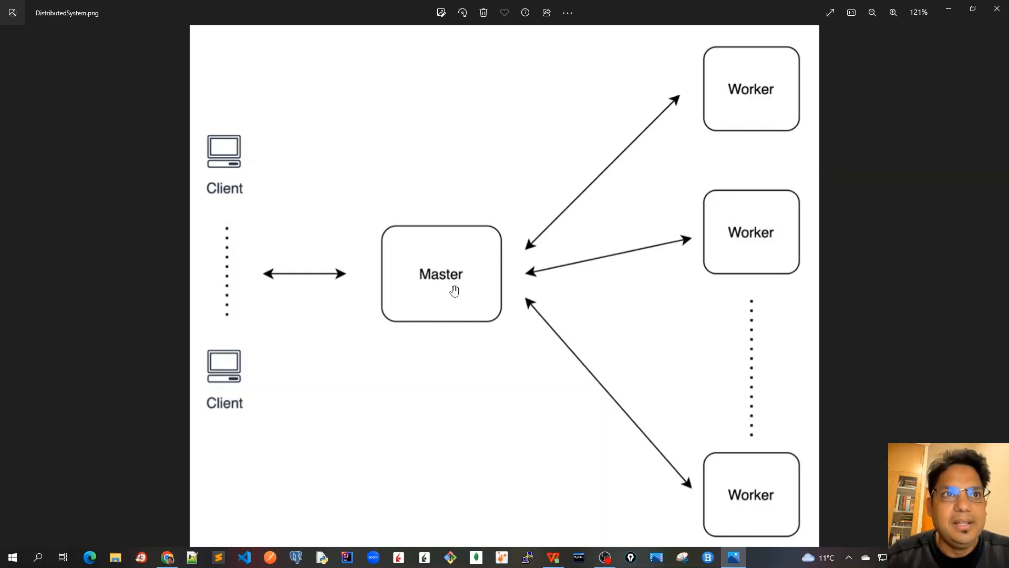
mouse_move(474, 307)
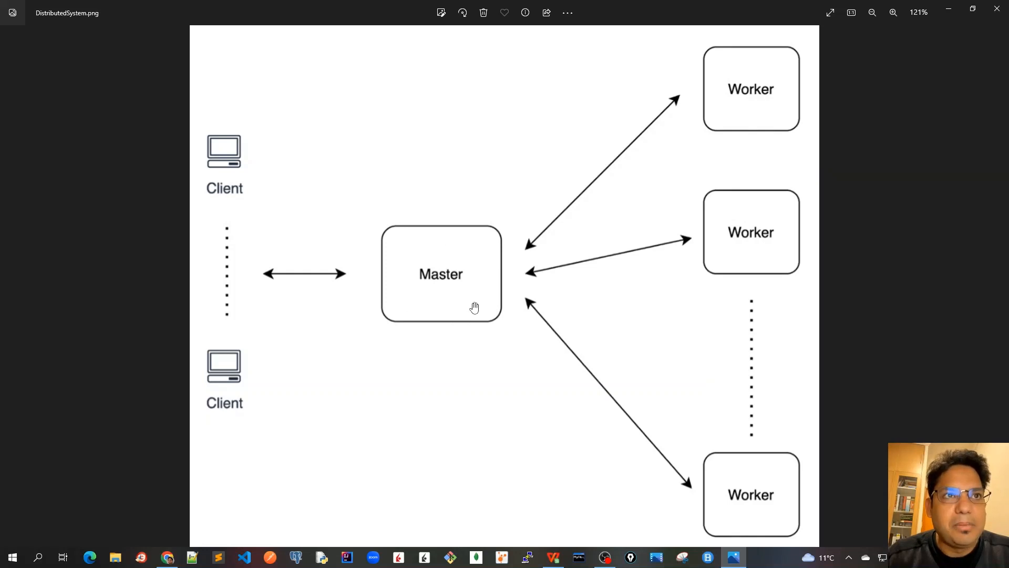
mouse_move(223, 172)
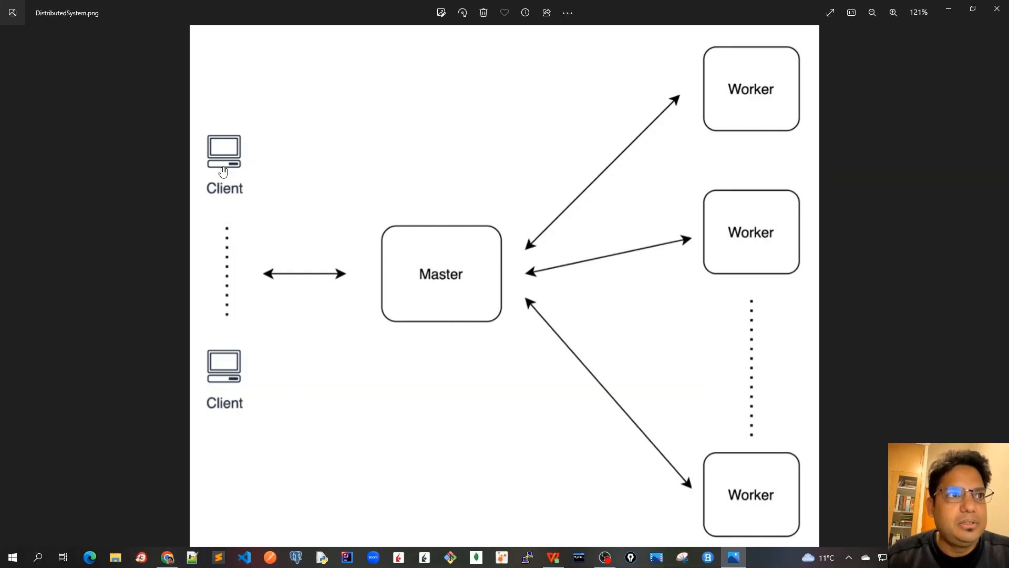
mouse_move(235, 236)
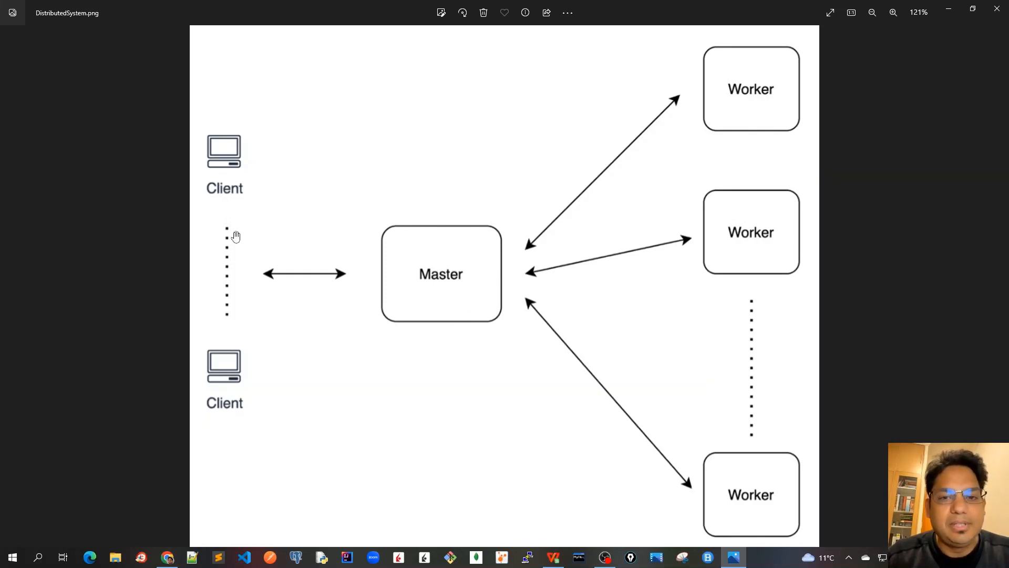
mouse_move(375, 264)
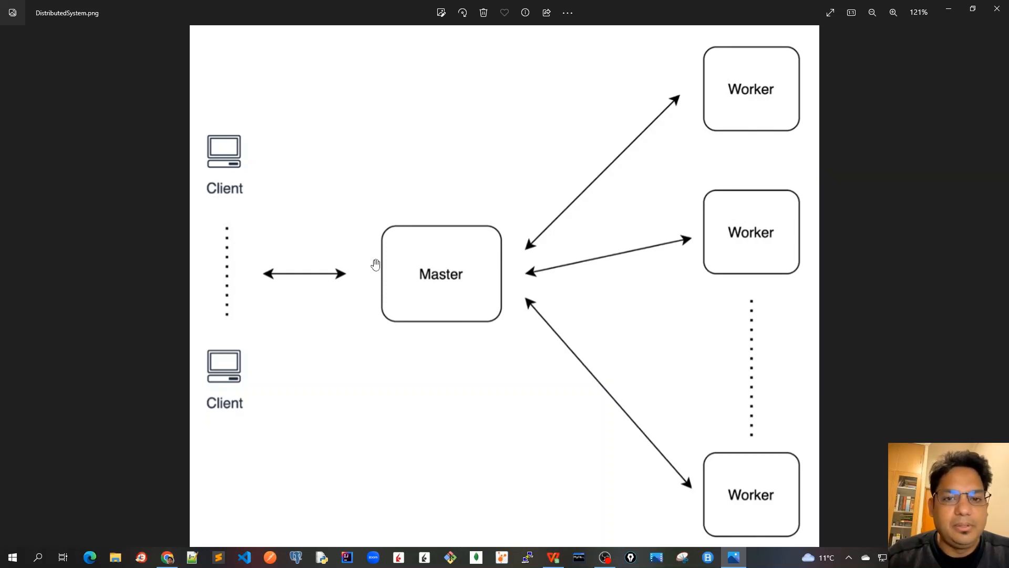
mouse_move(320, 286)
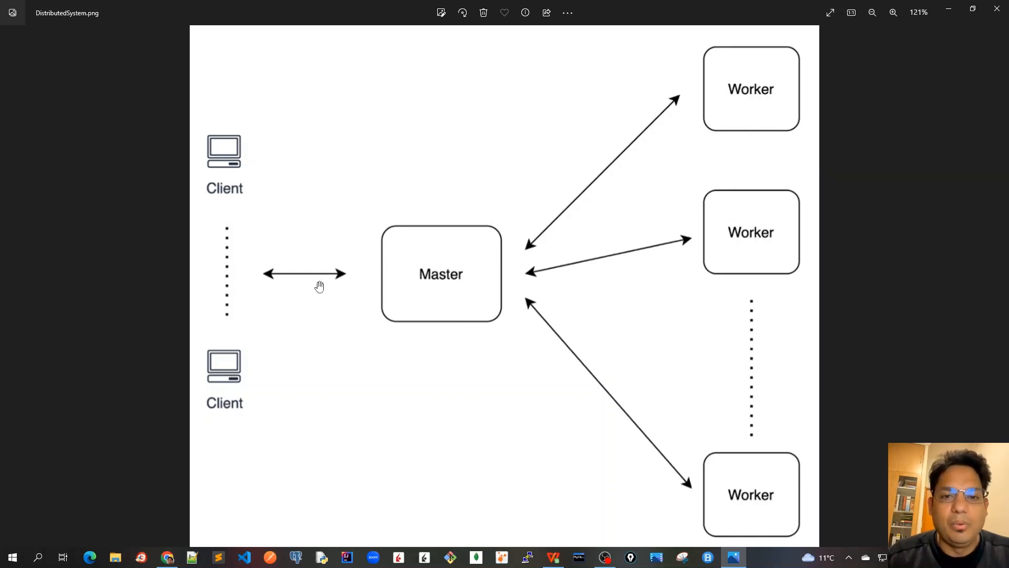
mouse_move(463, 280)
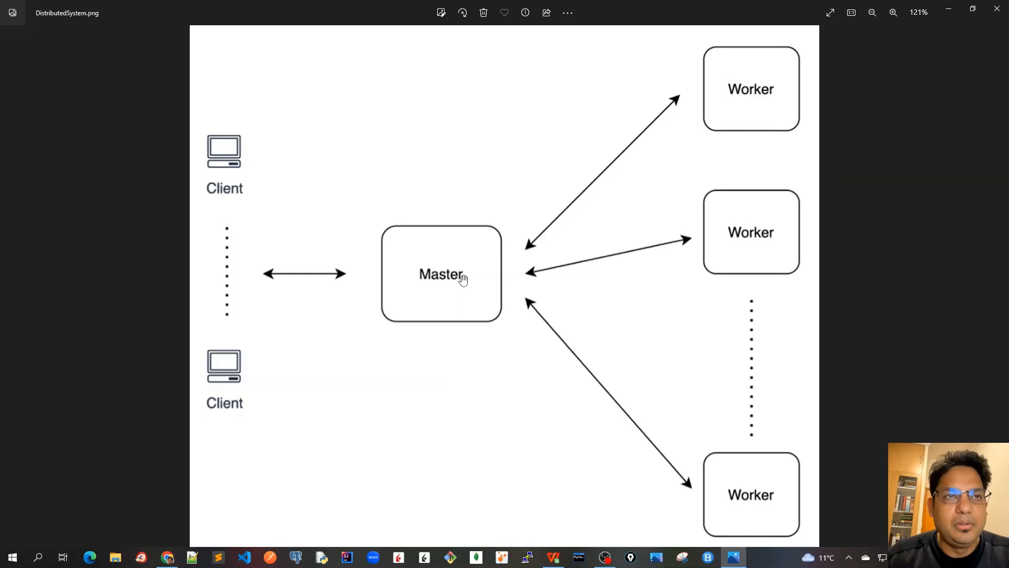
mouse_move(466, 288)
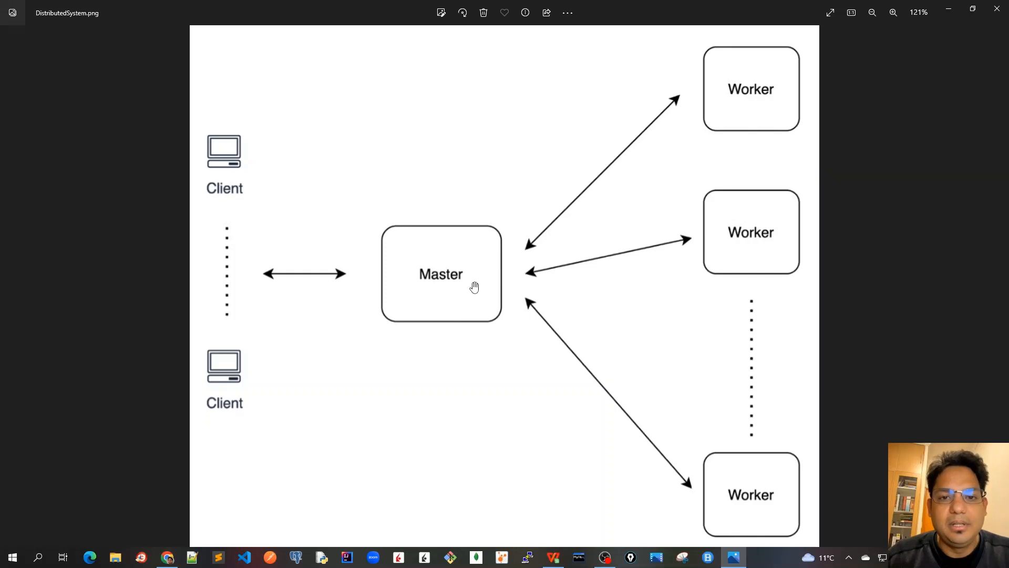
mouse_move(482, 288)
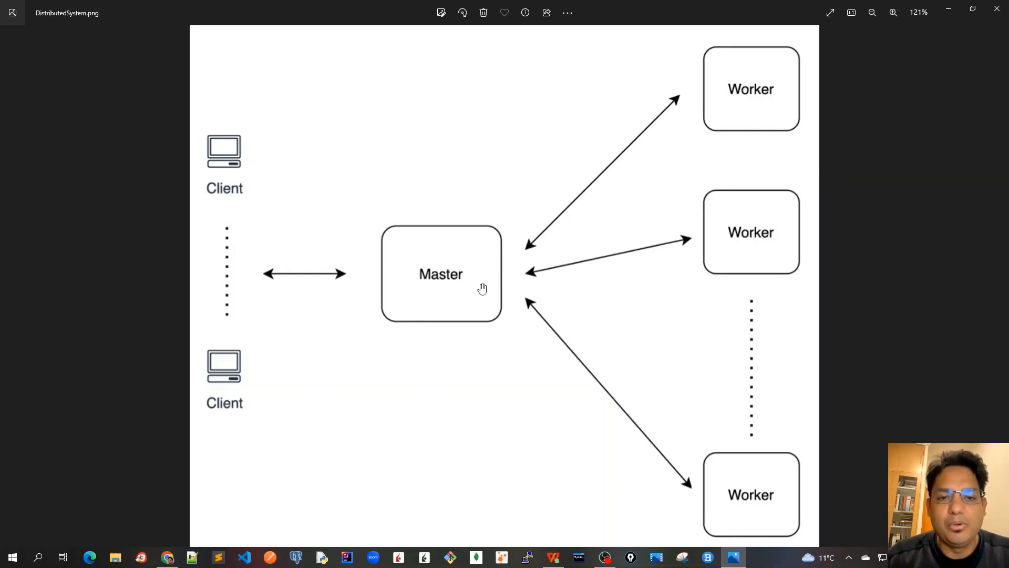
mouse_move(501, 285)
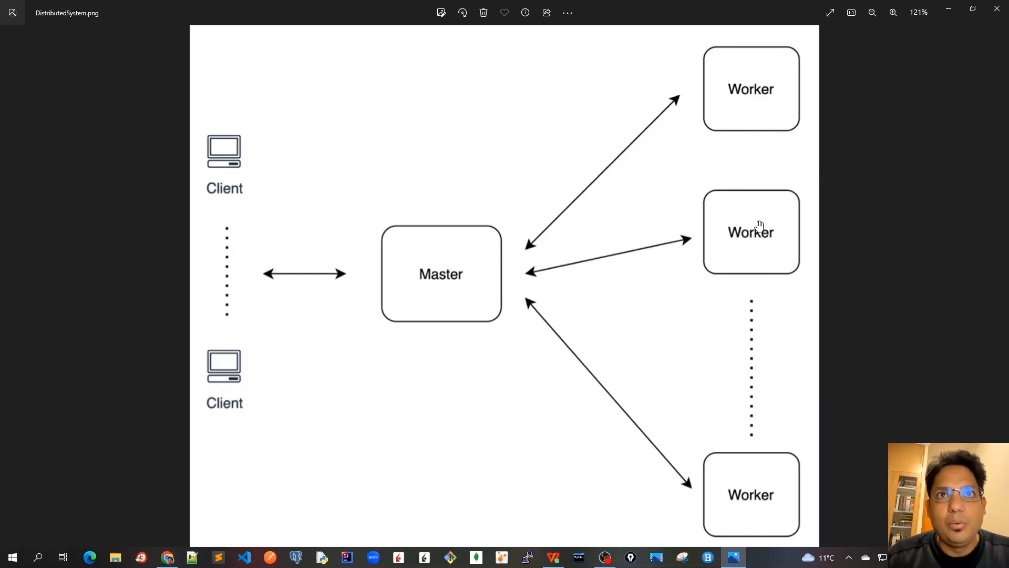
mouse_move(759, 434)
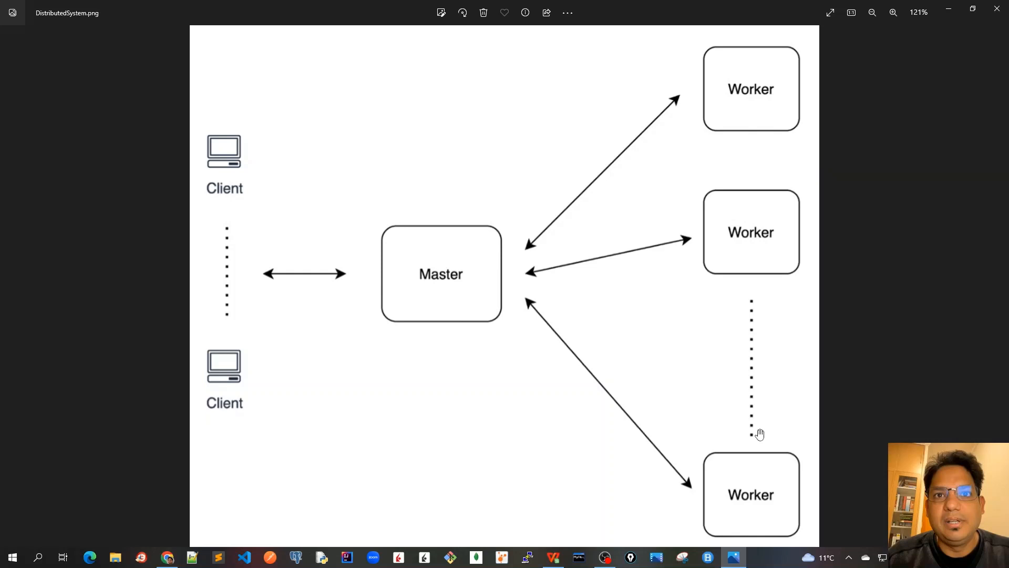
mouse_move(758, 120)
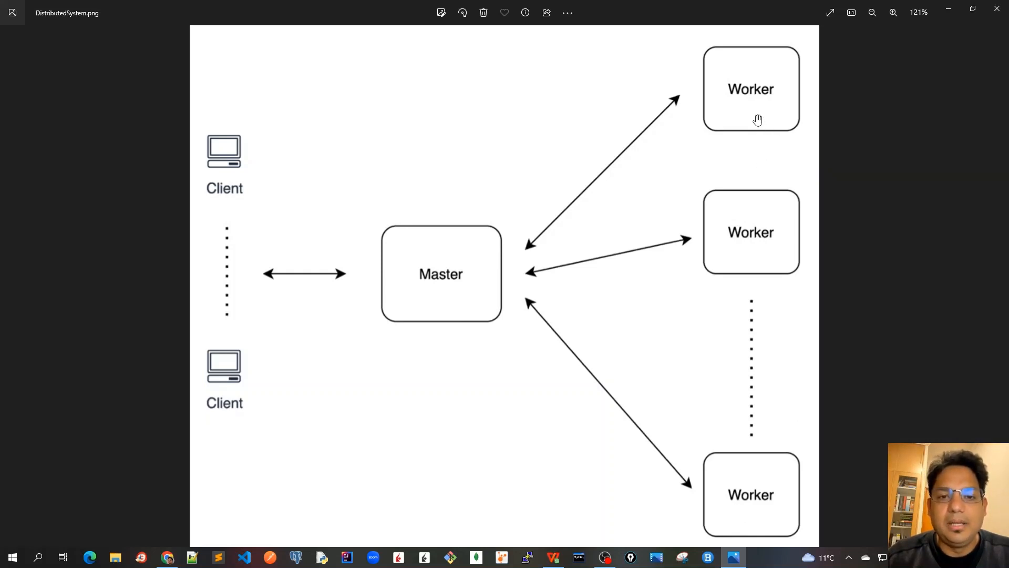
mouse_move(454, 280)
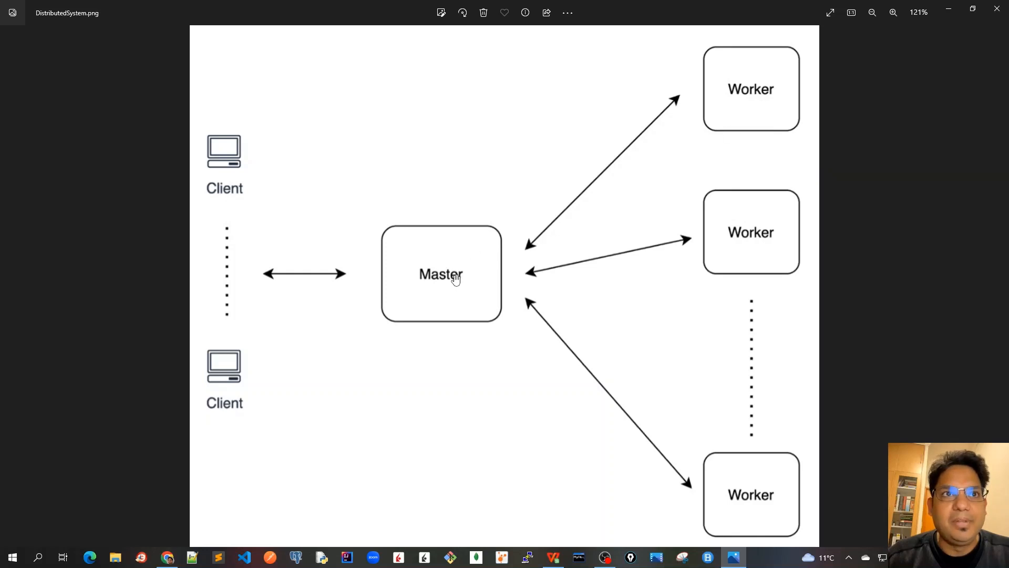
mouse_move(470, 285)
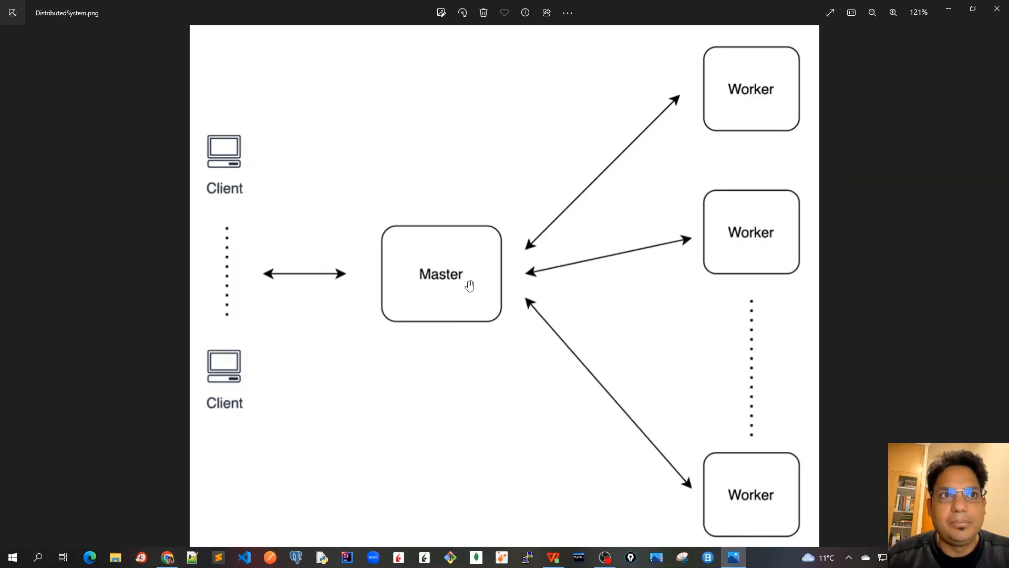
mouse_move(735, 110)
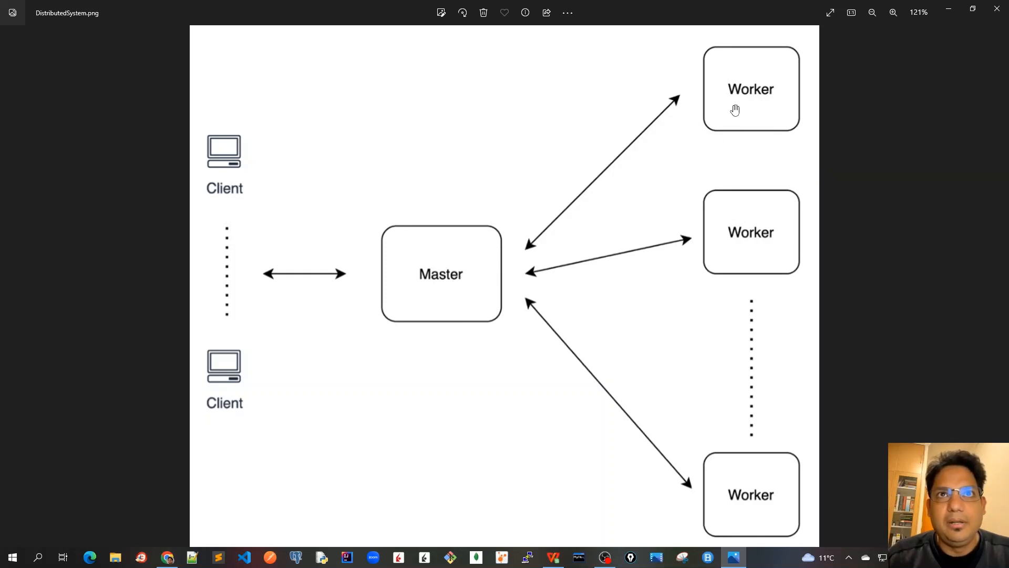
mouse_move(740, 114)
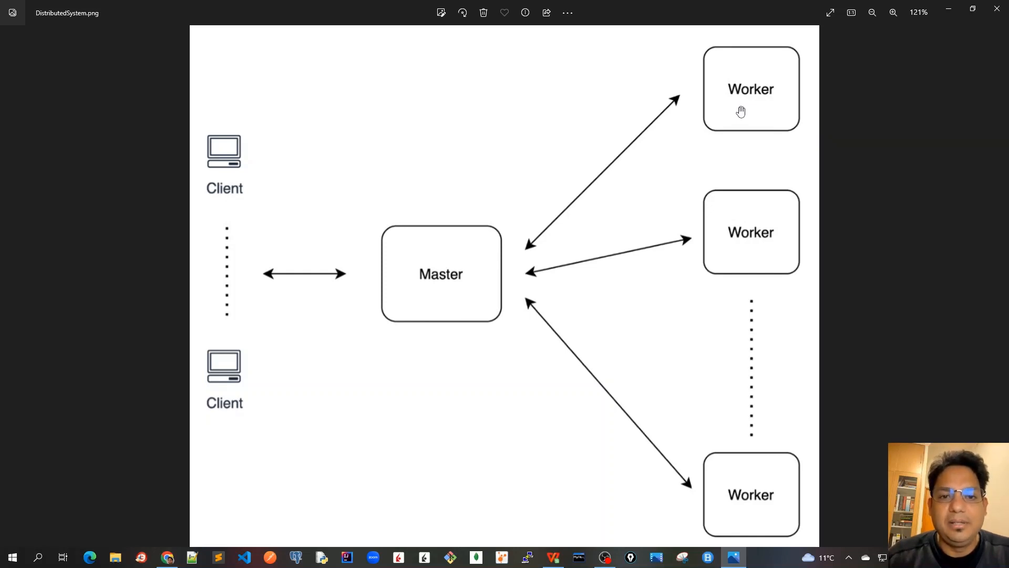
mouse_move(741, 107)
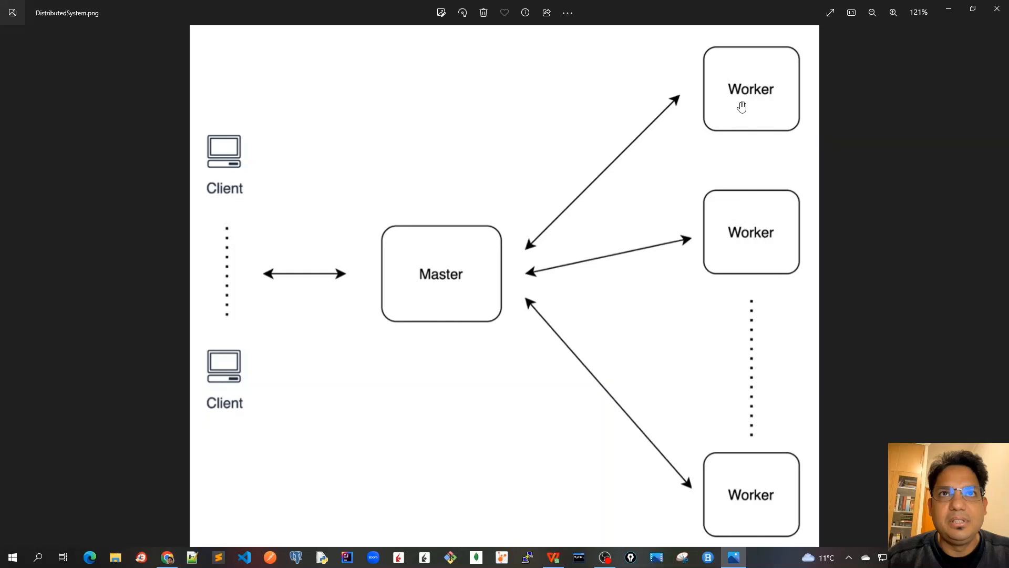
mouse_move(445, 283)
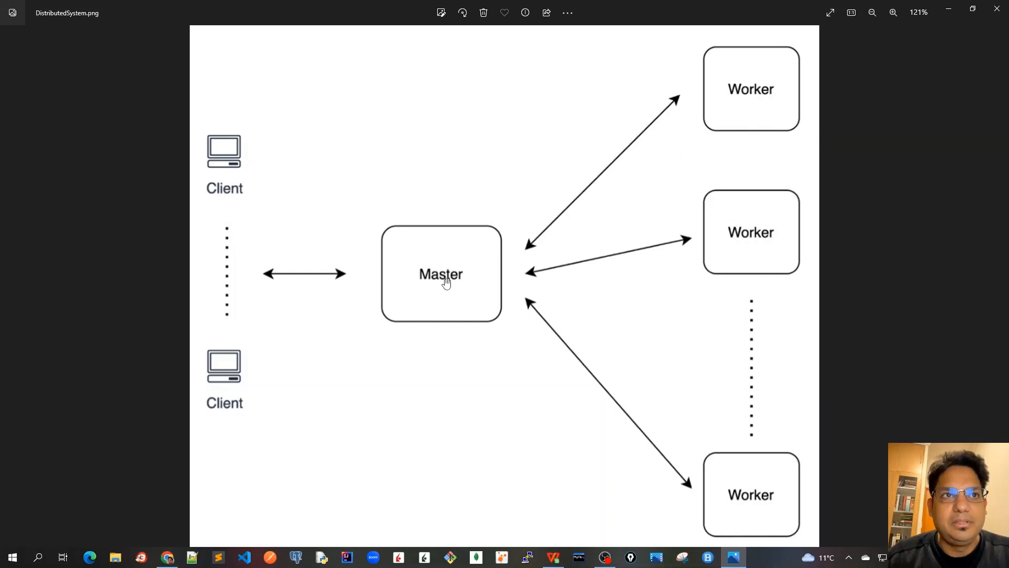
mouse_move(755, 97)
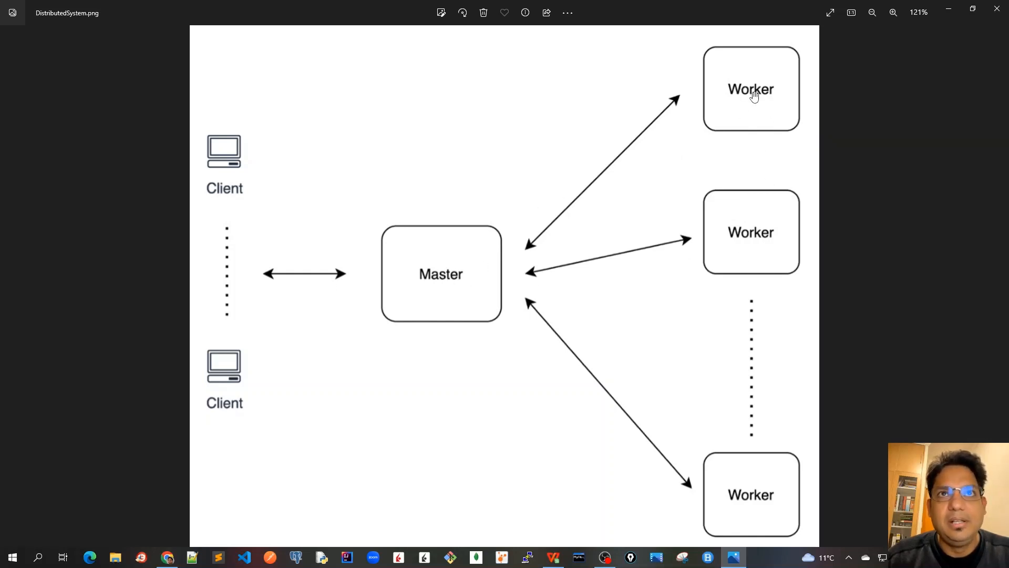
mouse_move(752, 115)
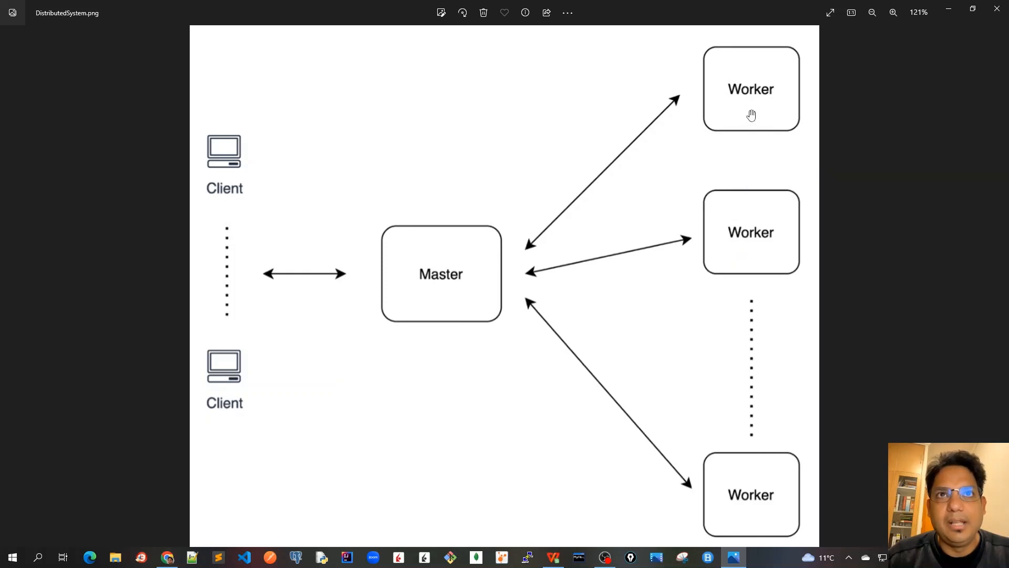
mouse_move(589, 306)
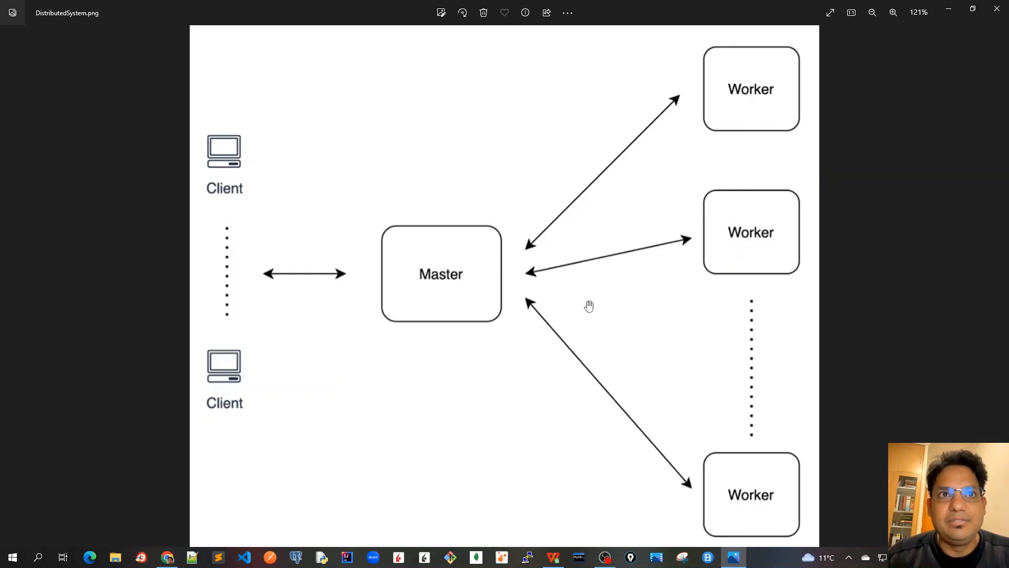
mouse_move(549, 287)
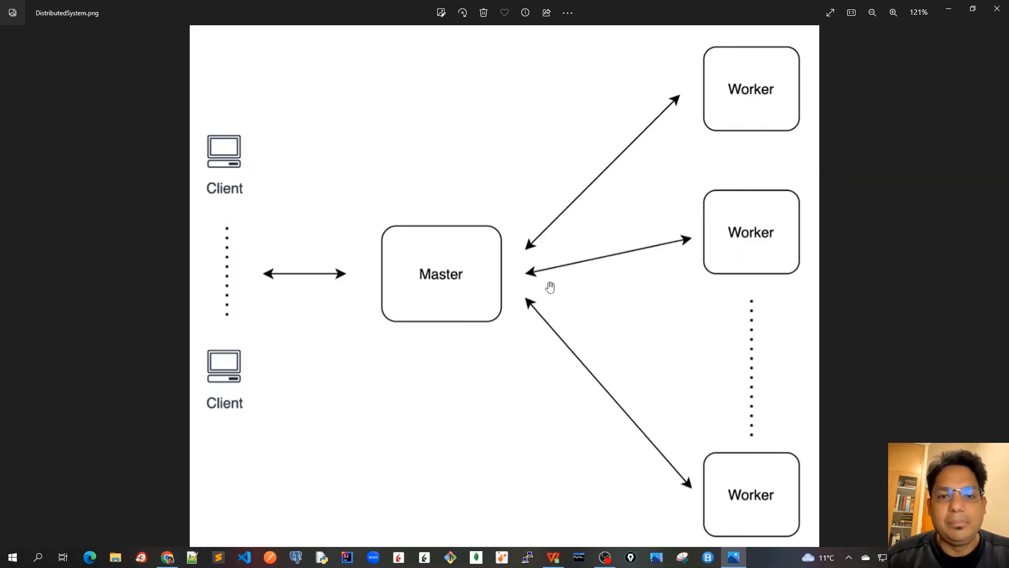
mouse_move(739, 311)
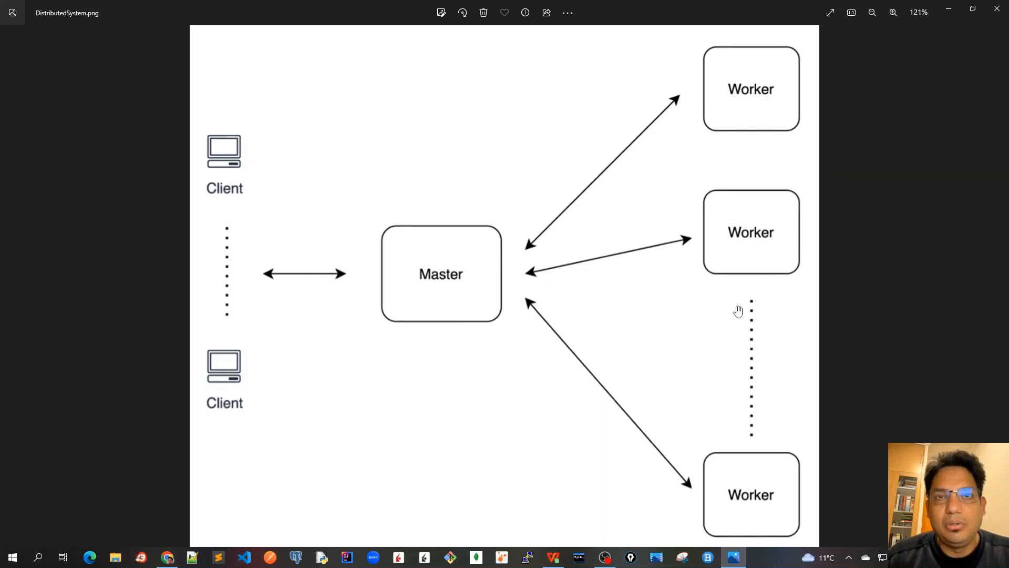
mouse_move(667, 273)
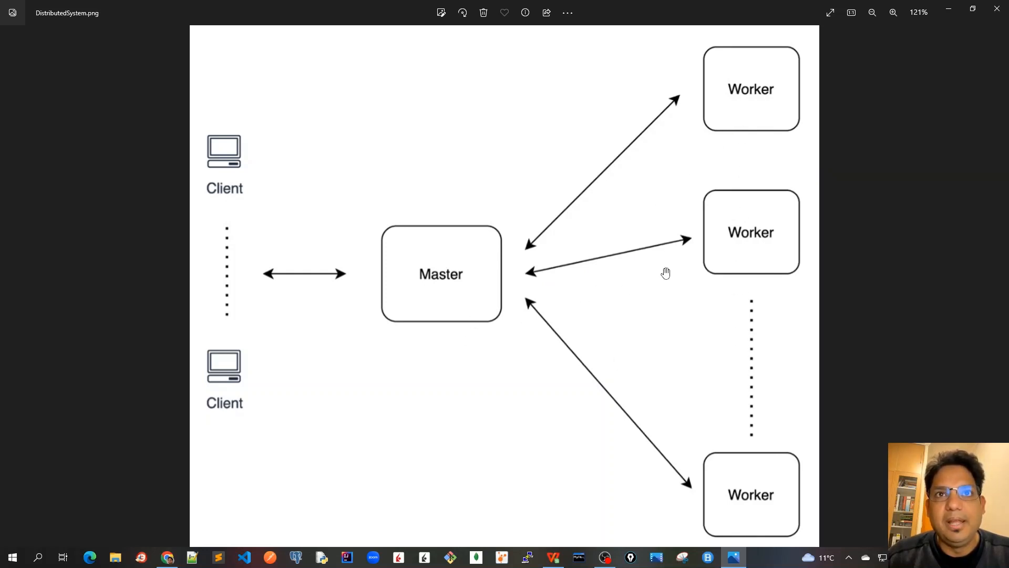
mouse_move(759, 111)
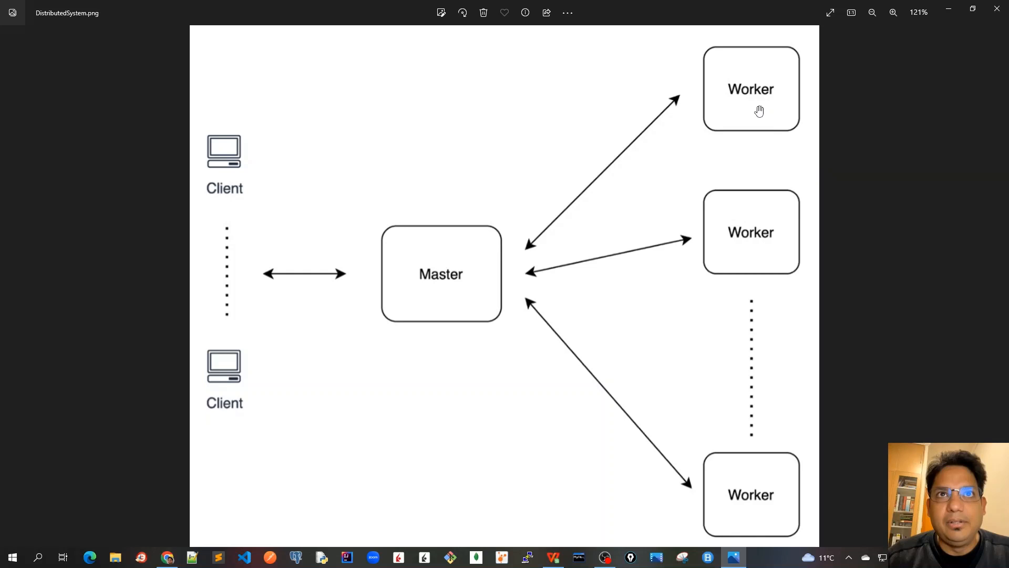
mouse_move(739, 107)
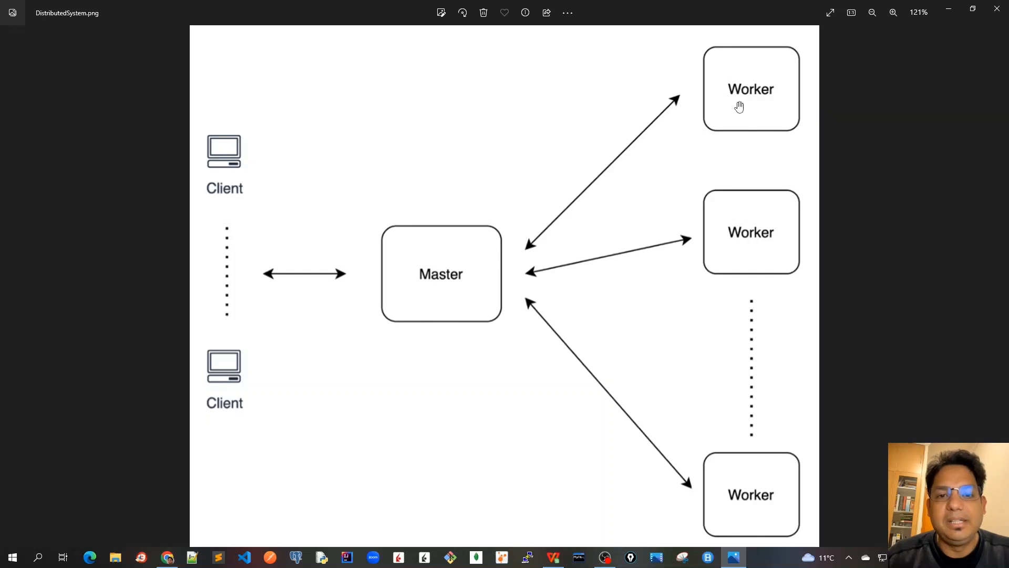
mouse_move(495, 238)
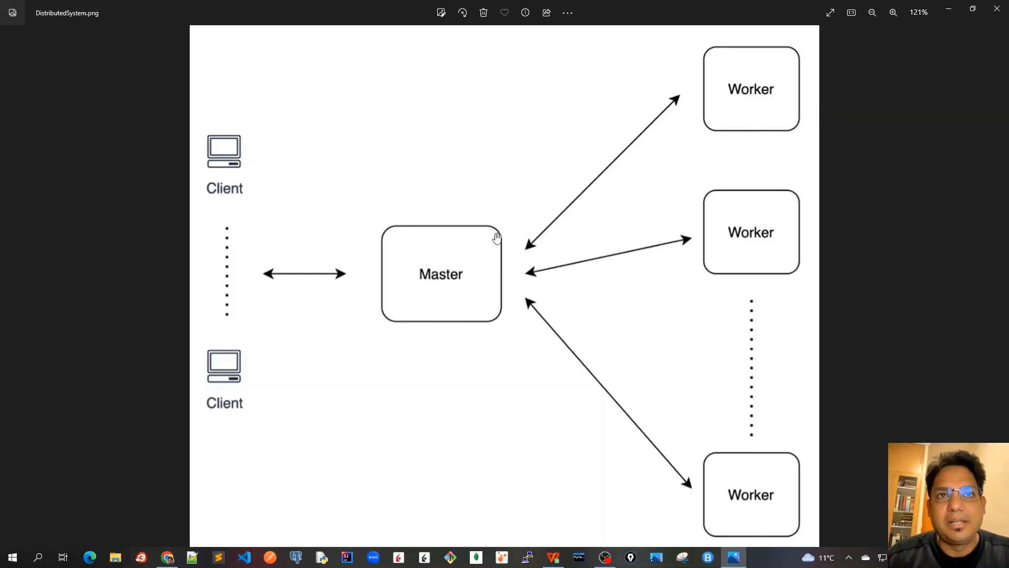
mouse_move(738, 157)
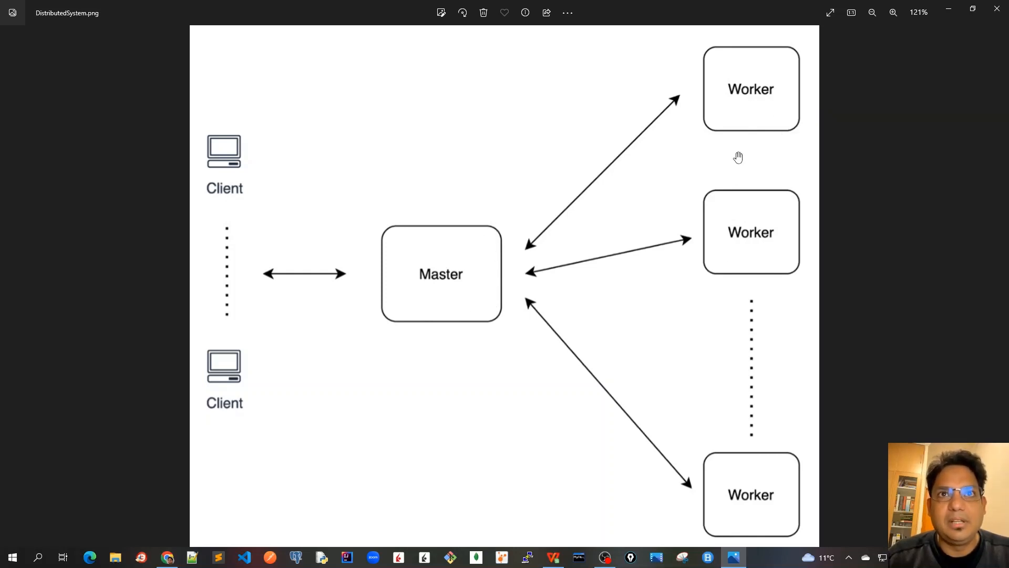
mouse_move(748, 181)
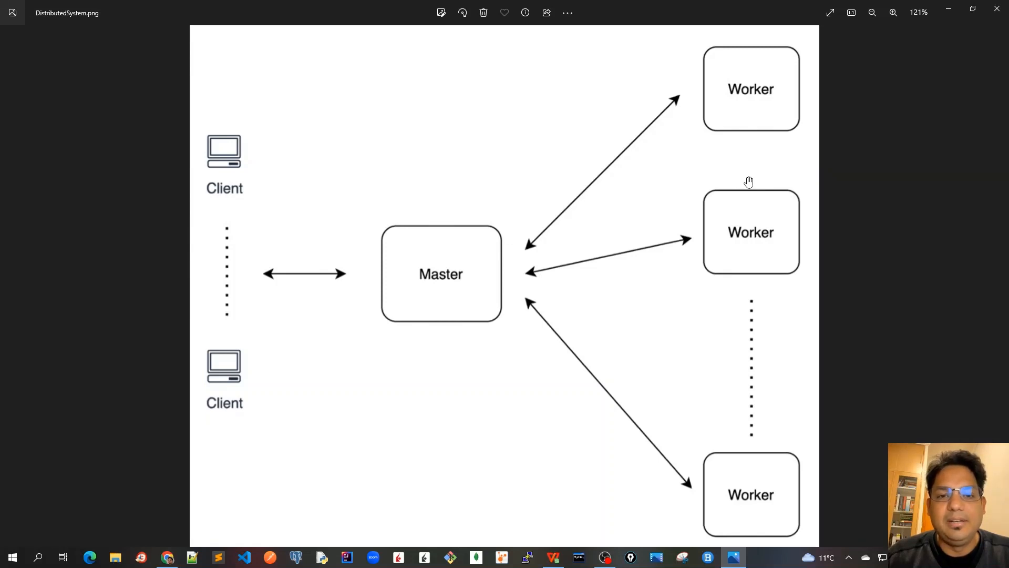
mouse_move(712, 256)
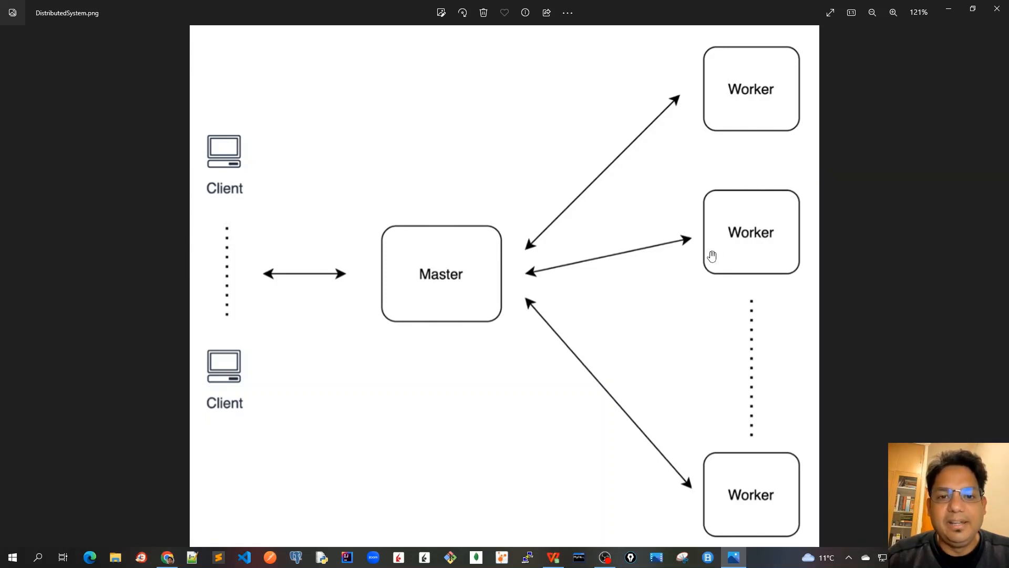
mouse_move(295, 266)
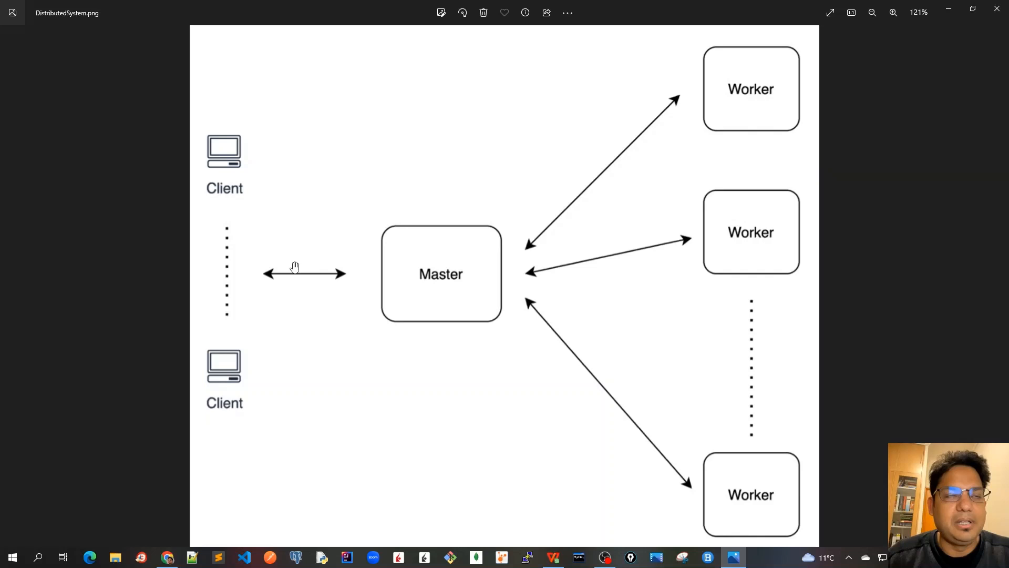
mouse_move(451, 292)
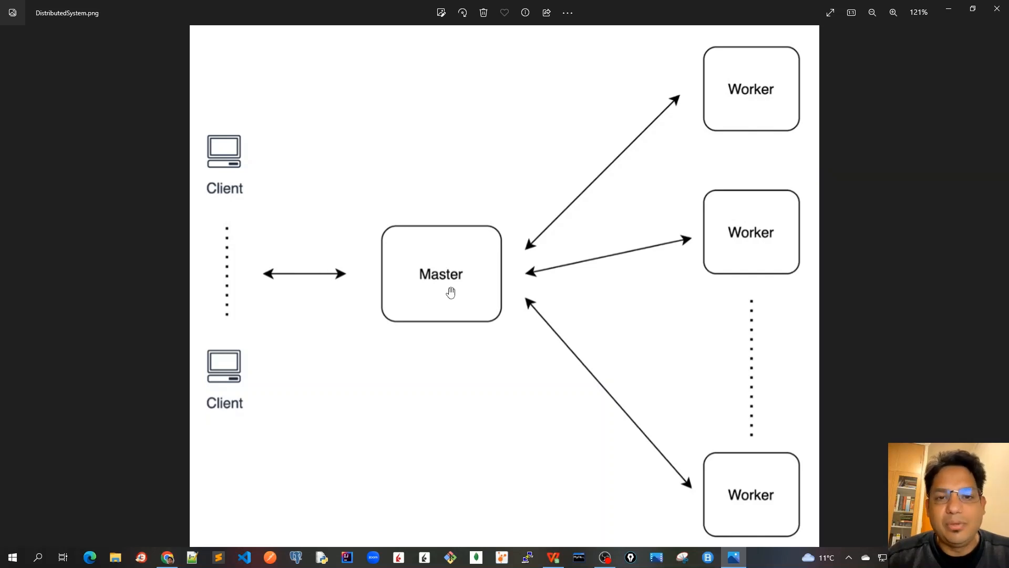
mouse_move(518, 392)
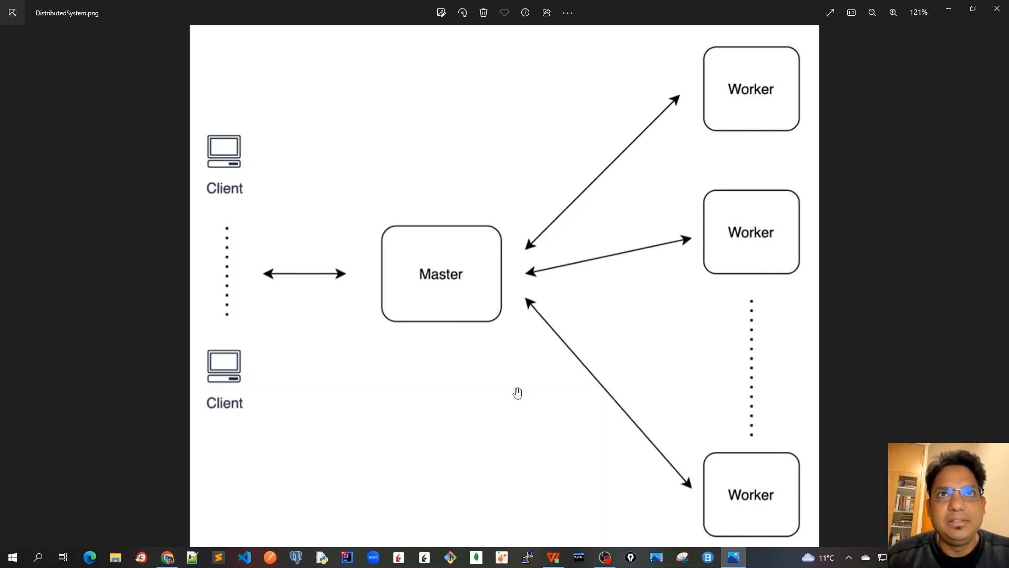
mouse_move(701, 133)
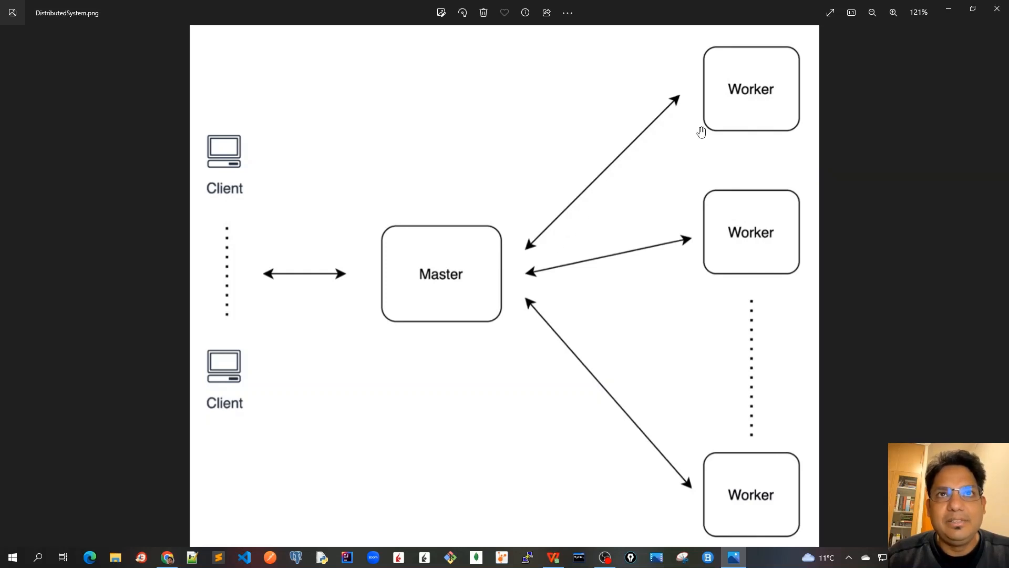
mouse_move(743, 143)
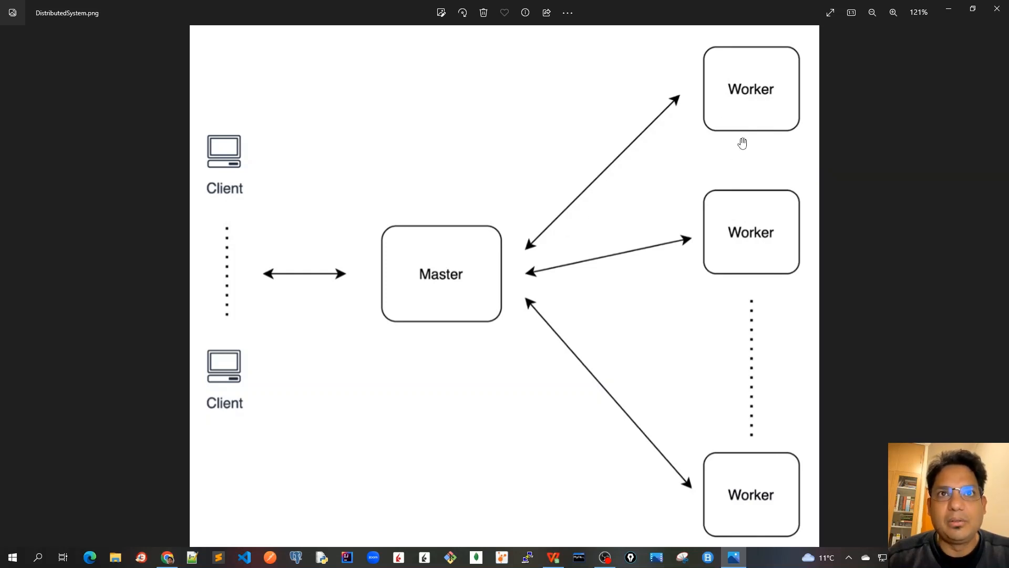
mouse_move(742, 242)
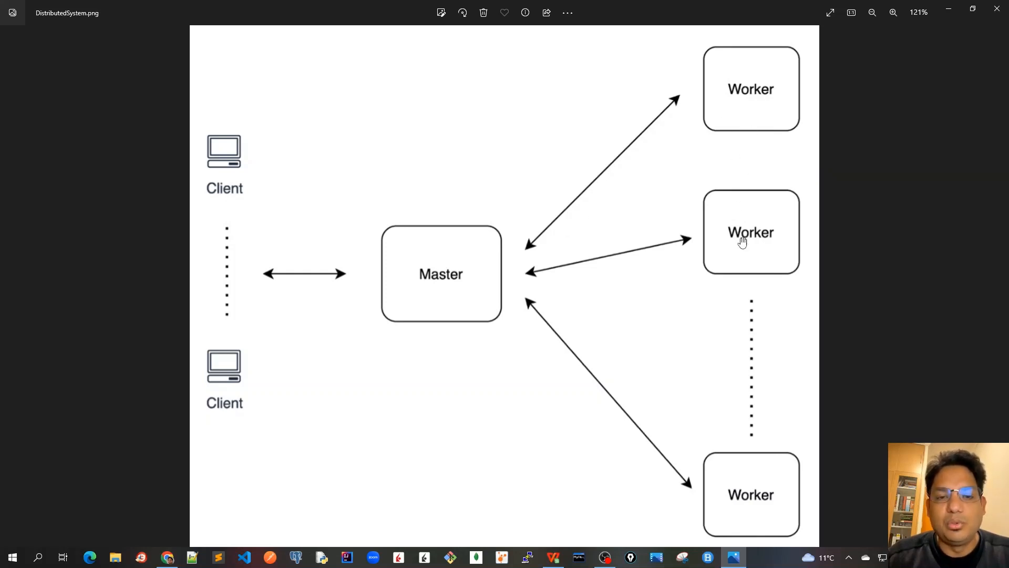
mouse_move(801, 148)
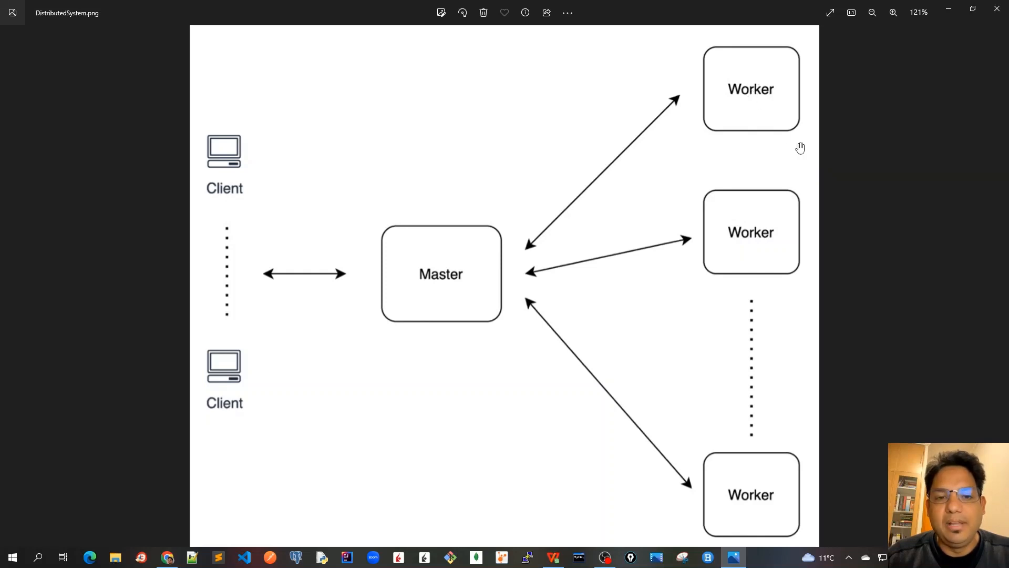
mouse_move(750, 231)
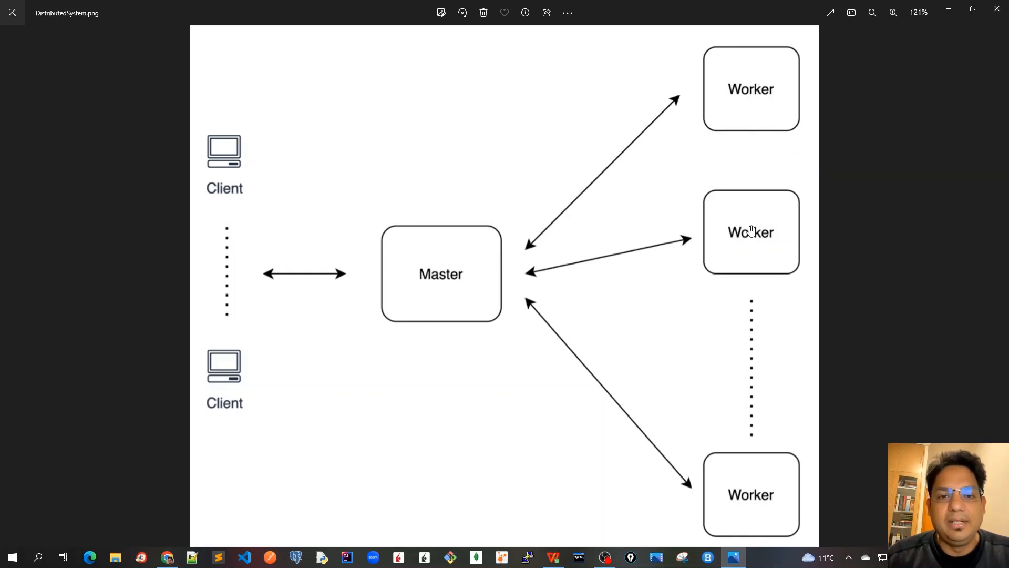
mouse_move(330, 255)
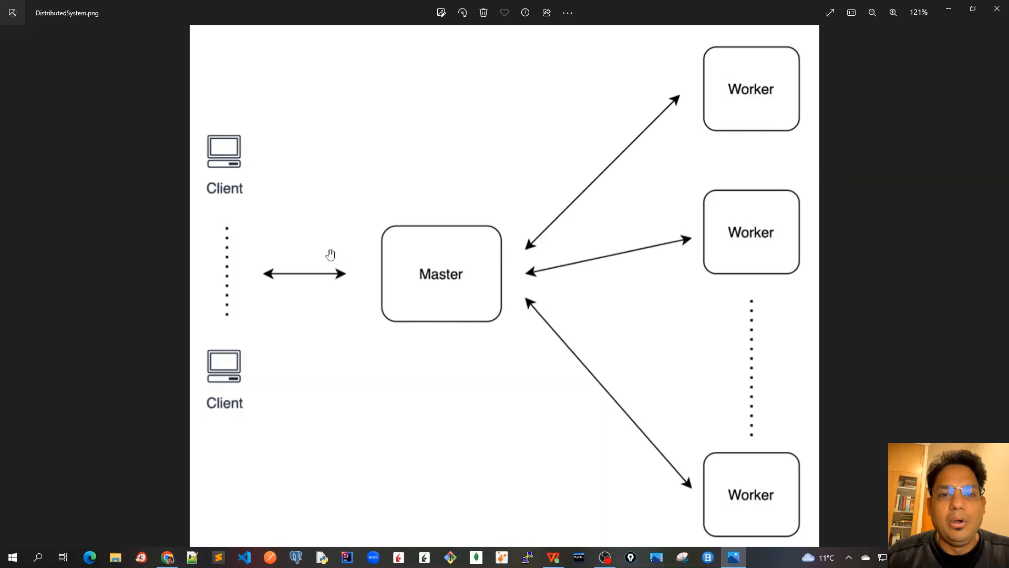
mouse_move(476, 275)
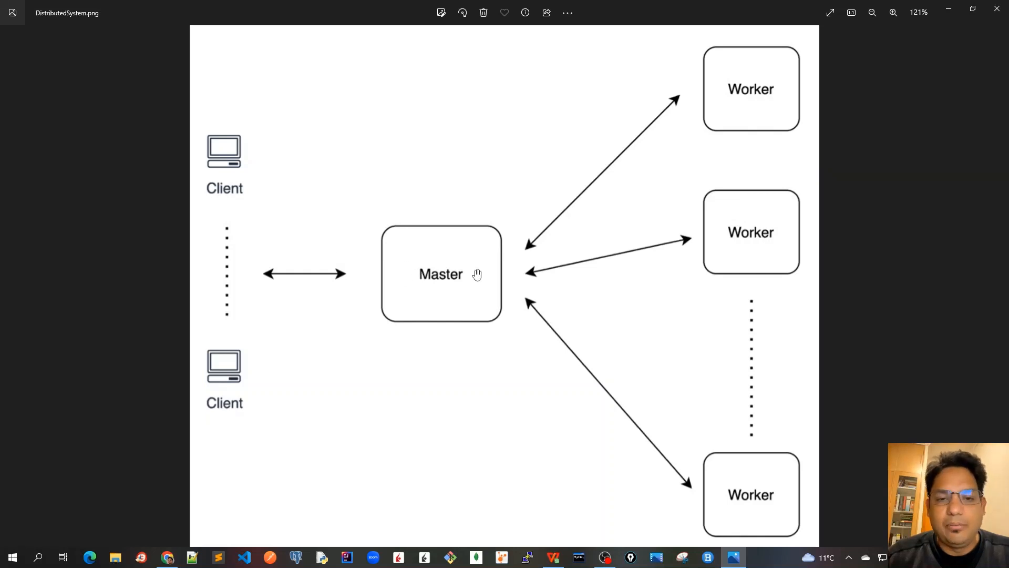
mouse_move(460, 271)
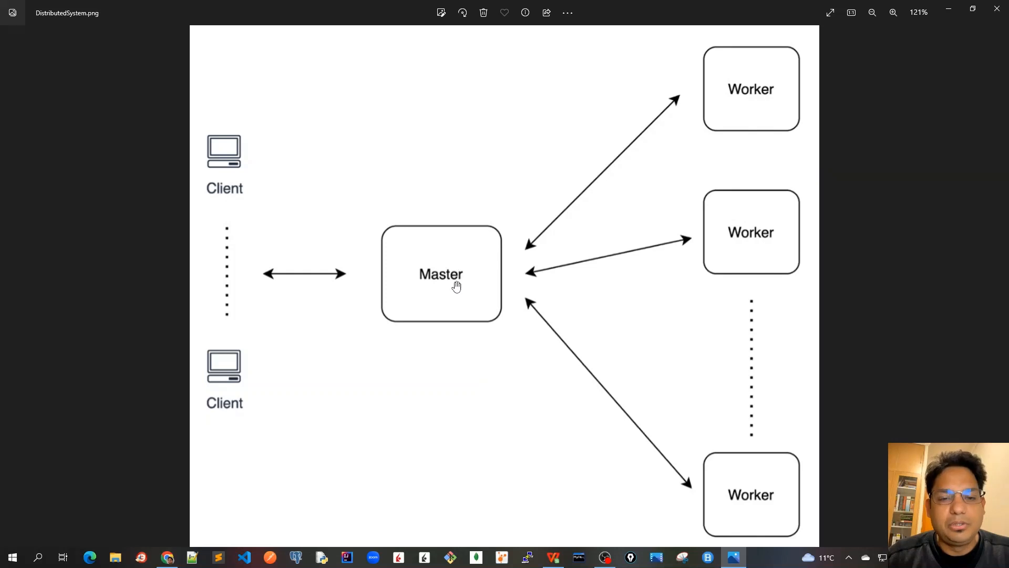
mouse_move(467, 308)
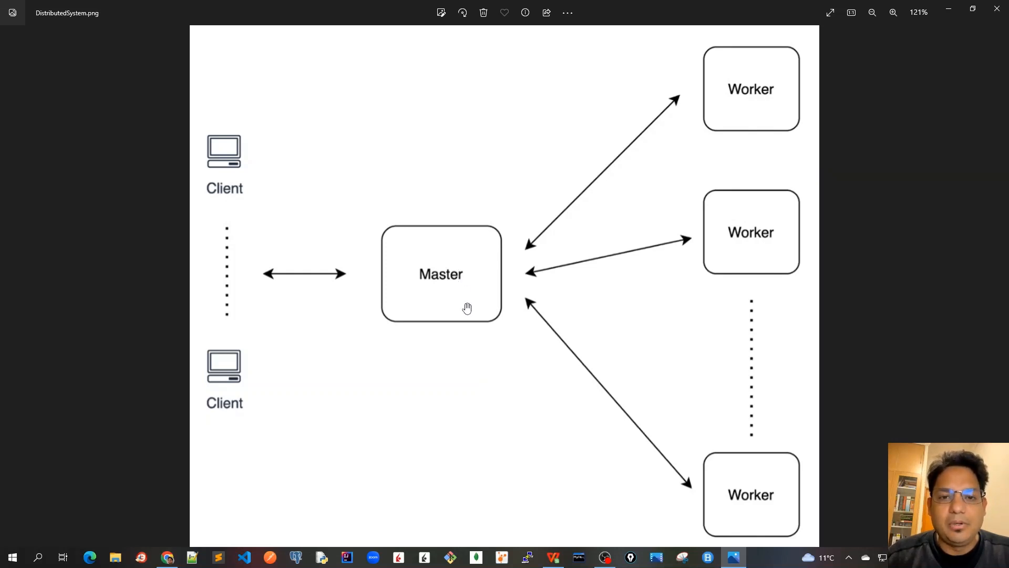
mouse_move(508, 305)
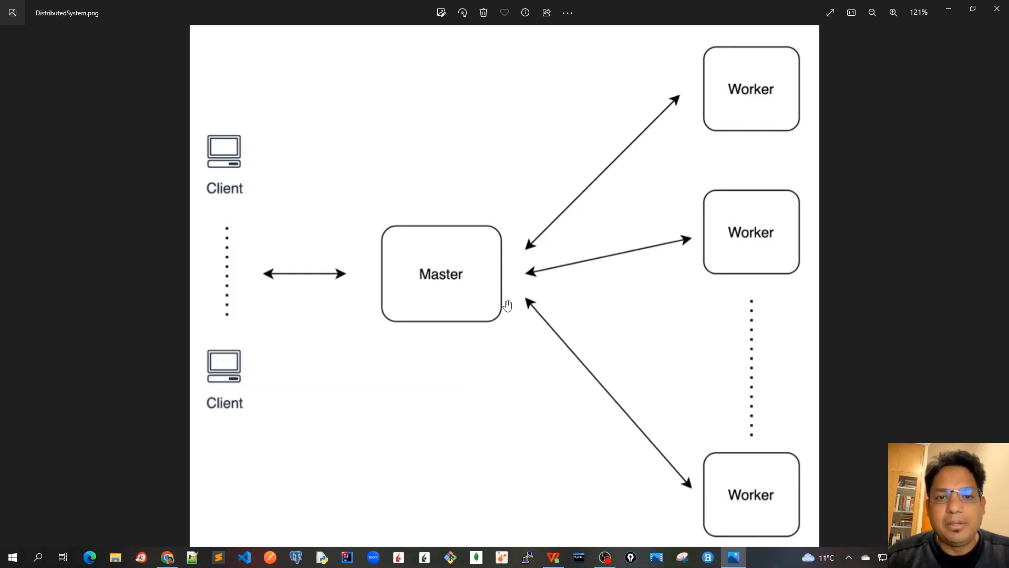
mouse_move(465, 349)
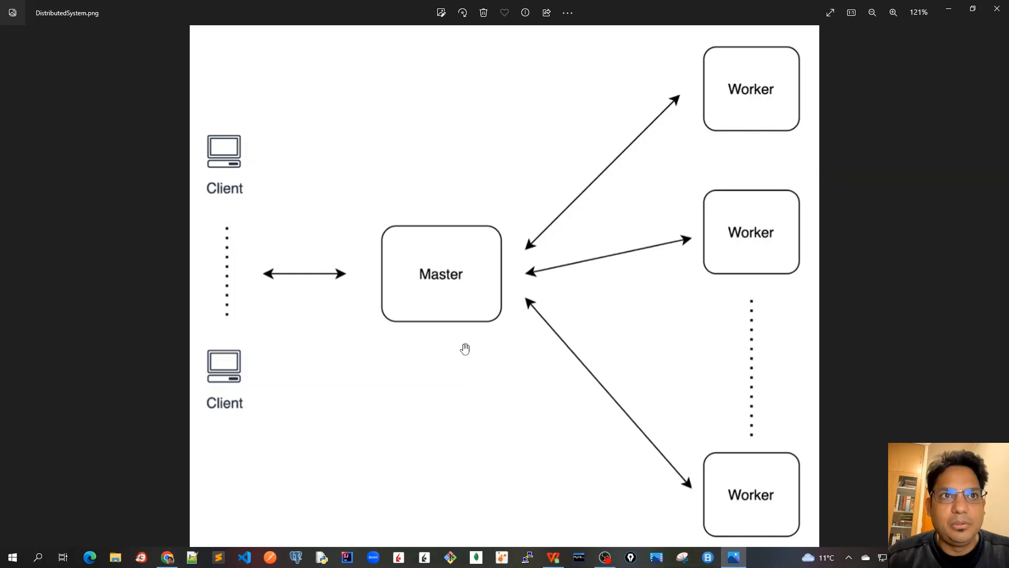
mouse_move(645, 204)
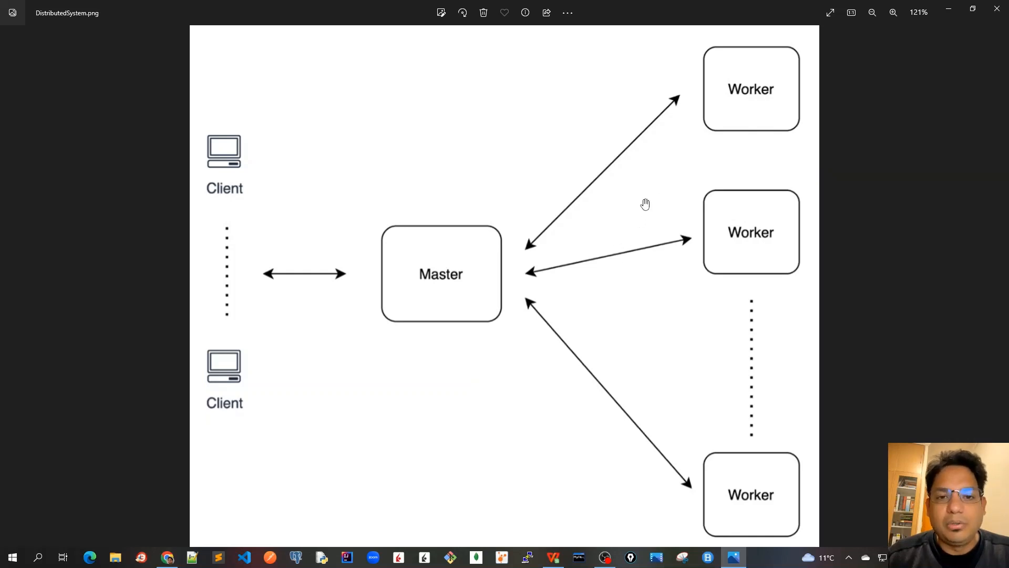
mouse_move(712, 104)
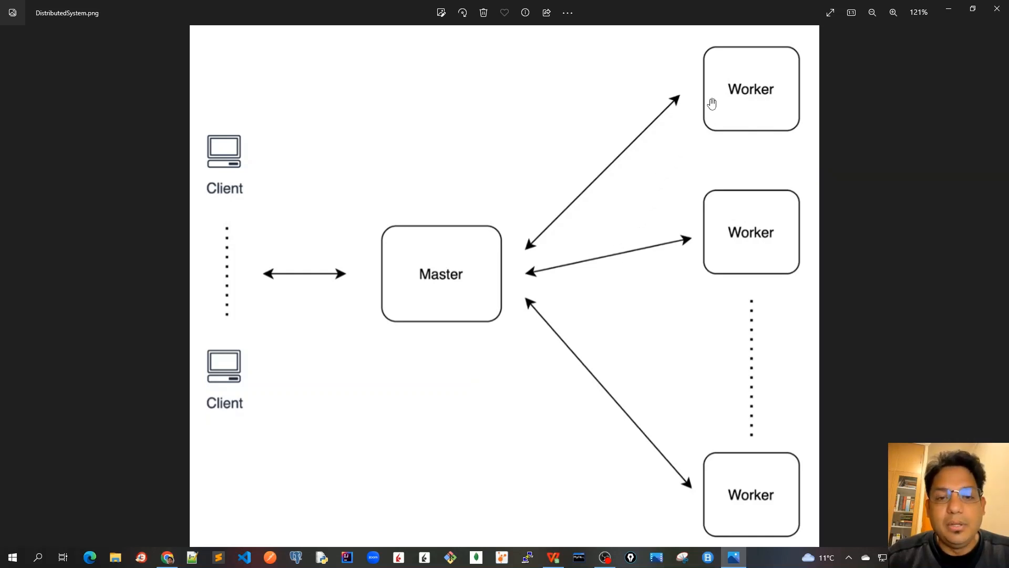
mouse_move(738, 182)
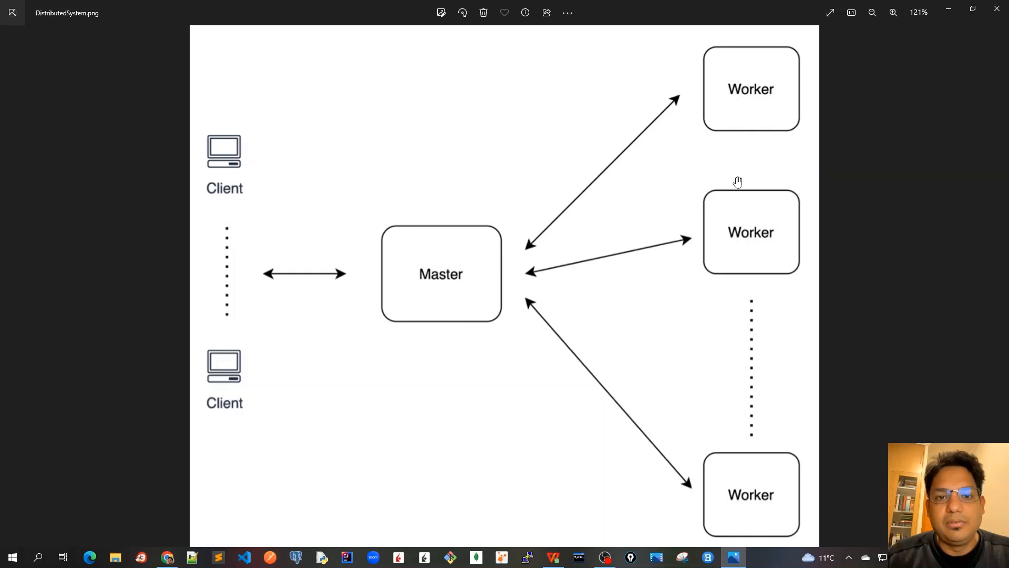
mouse_move(403, 294)
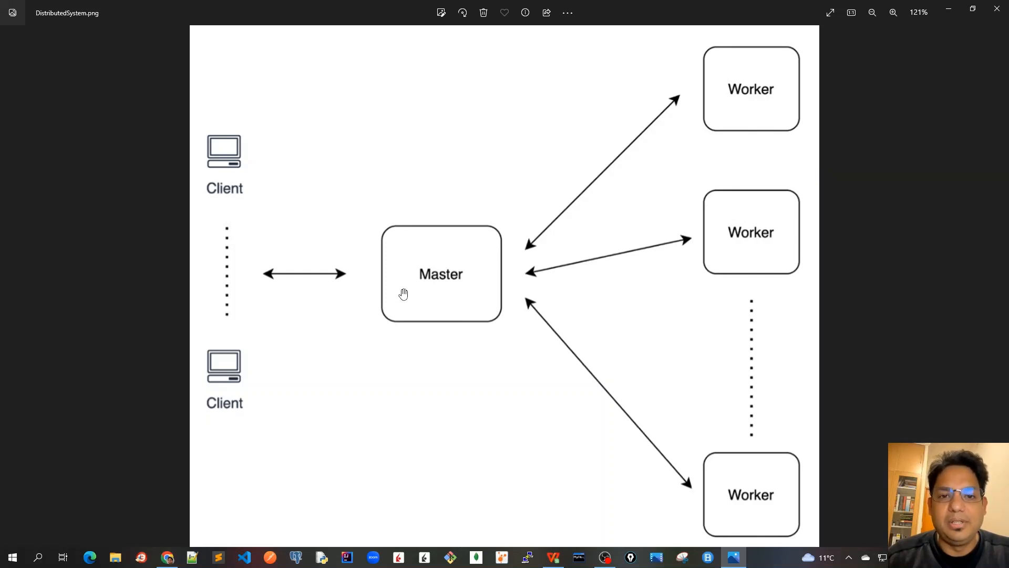
mouse_move(436, 279)
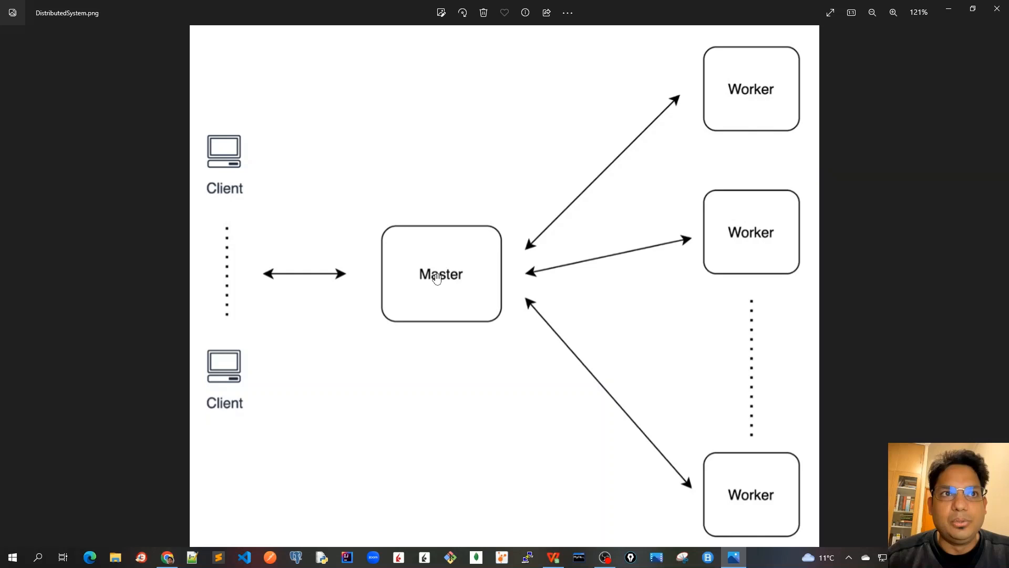
mouse_move(426, 226)
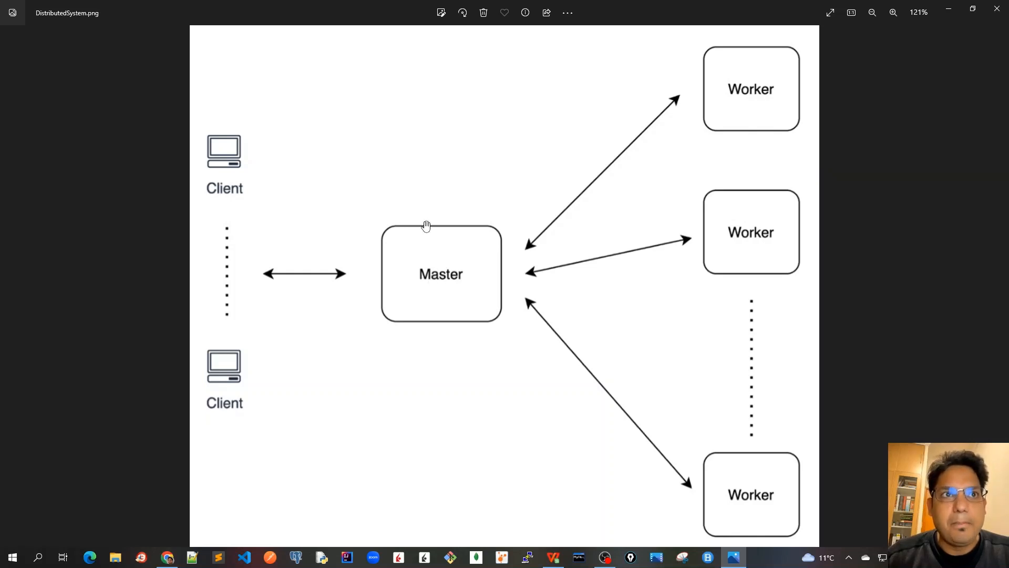
mouse_move(756, 106)
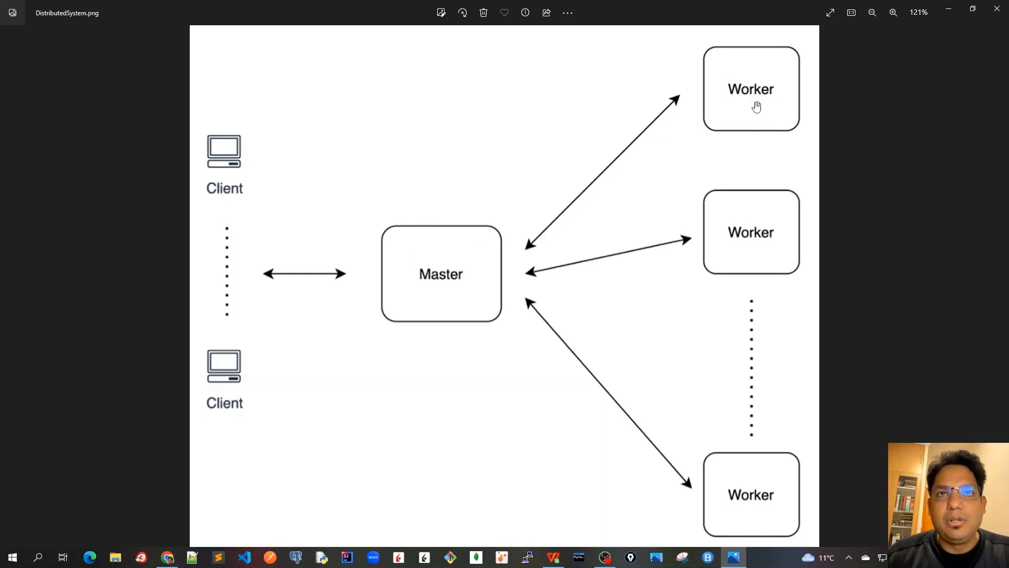
mouse_move(705, 138)
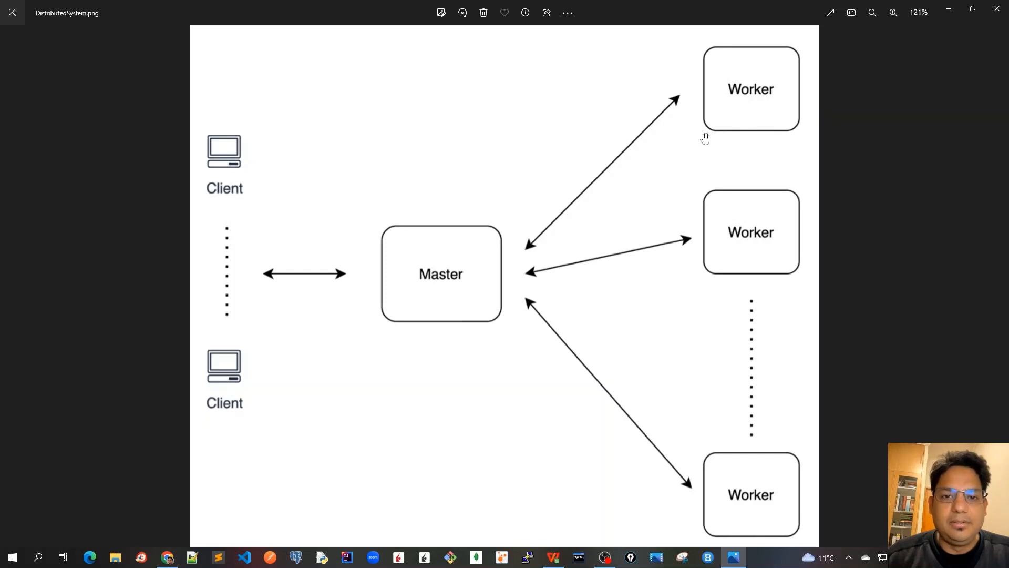
mouse_move(480, 299)
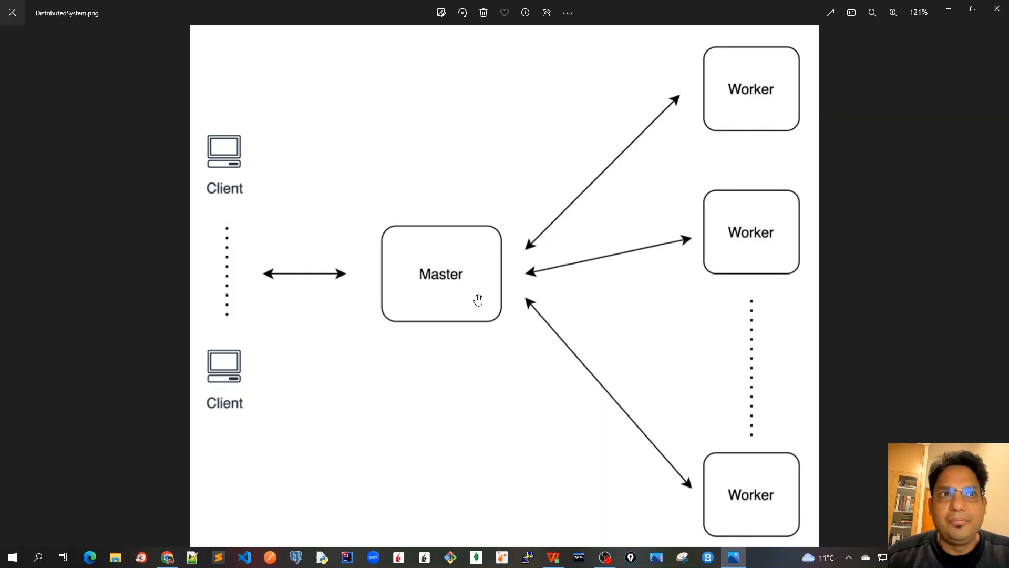
mouse_move(471, 351)
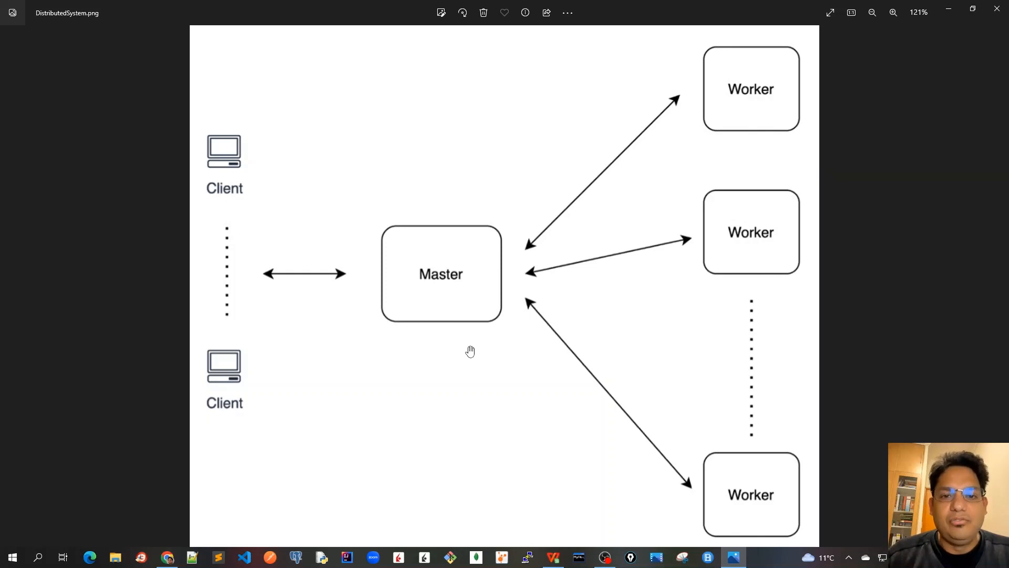
mouse_move(446, 288)
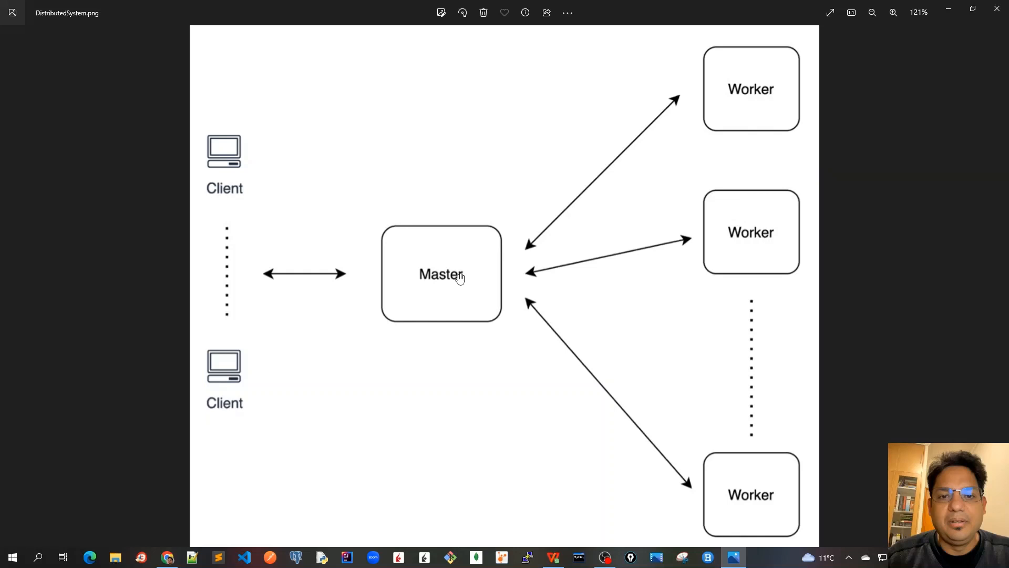
mouse_move(428, 225)
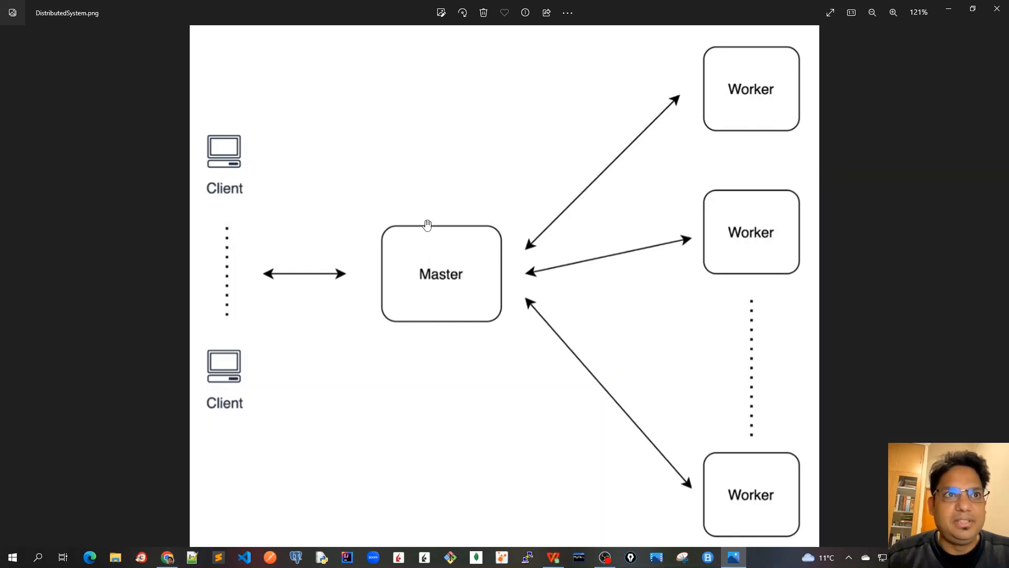
mouse_move(619, 243)
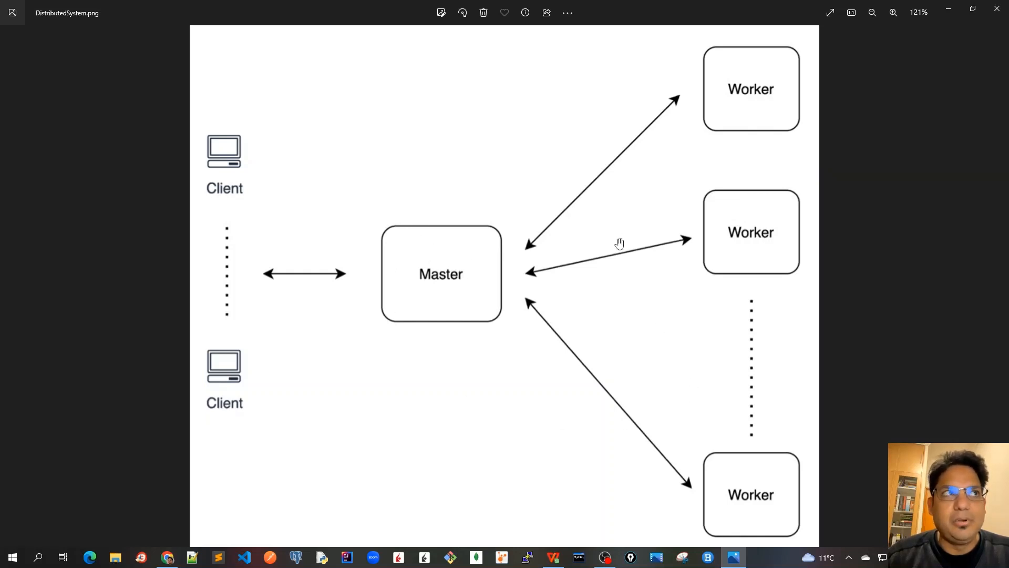
mouse_move(644, 243)
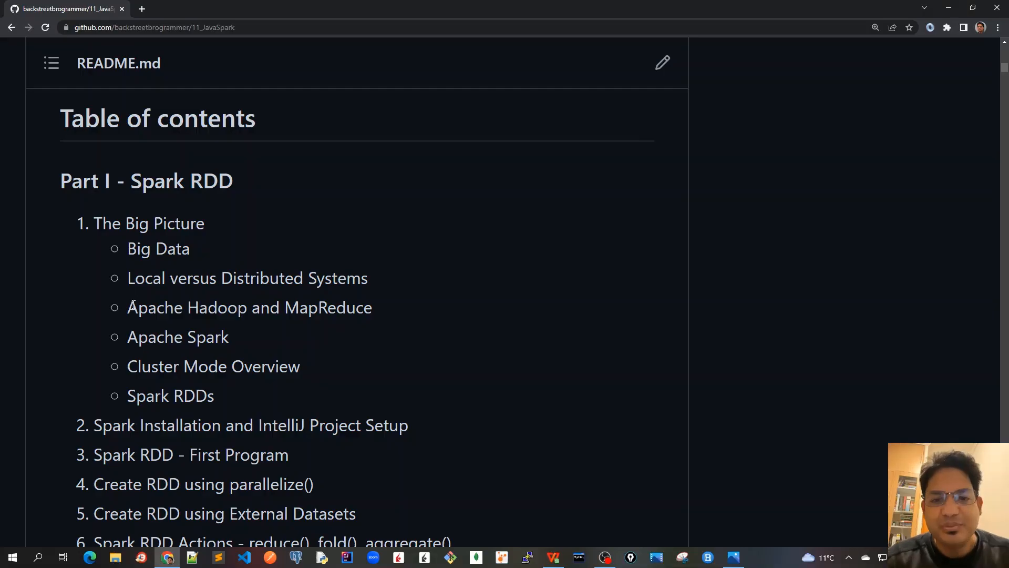
Highlight 'Apache Hadoop' and 'MapReduce' in the Part I - Spark RDD table of contents
double_click(199, 277)
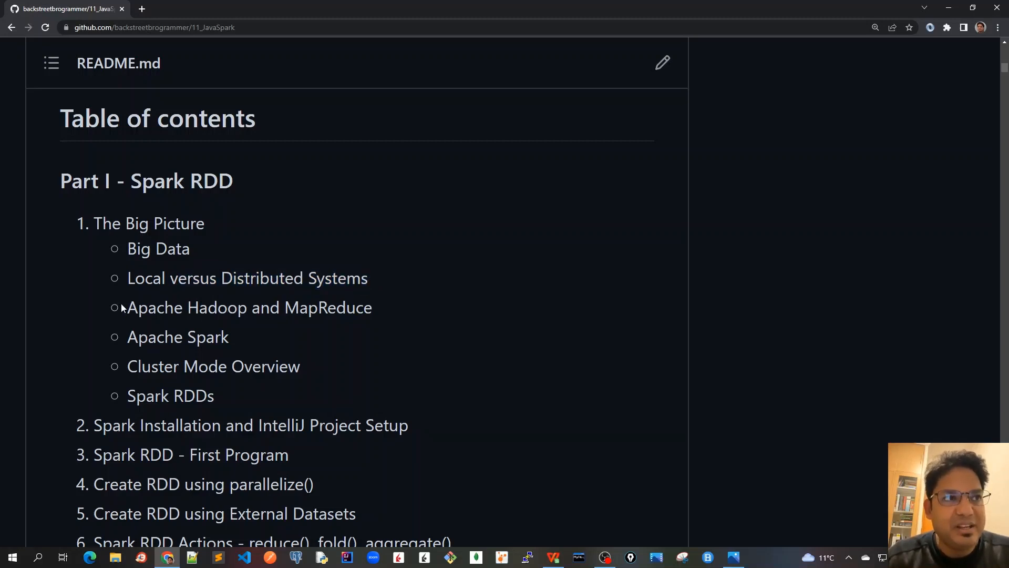
double_click(186, 307)
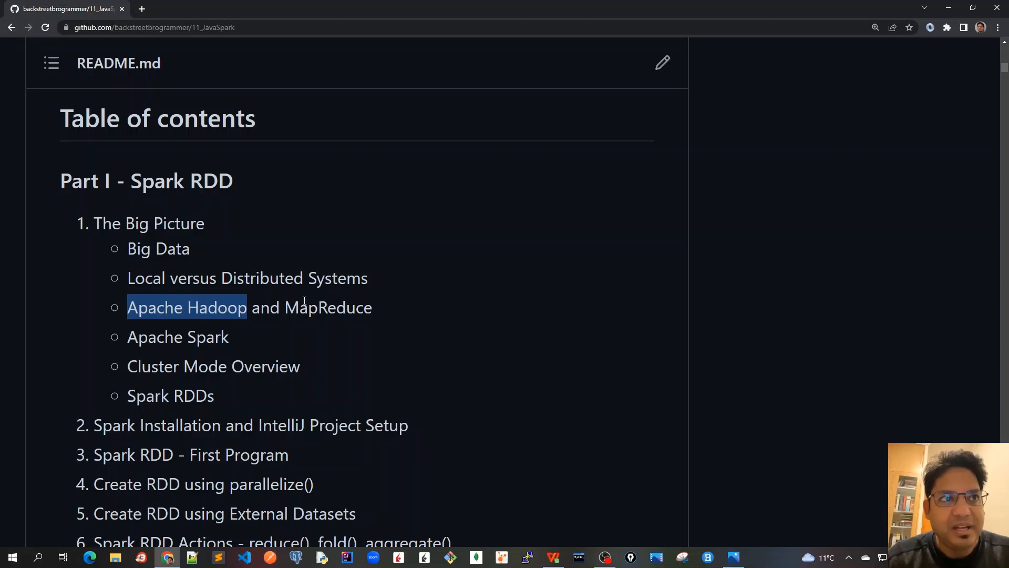
double_click(328, 307)
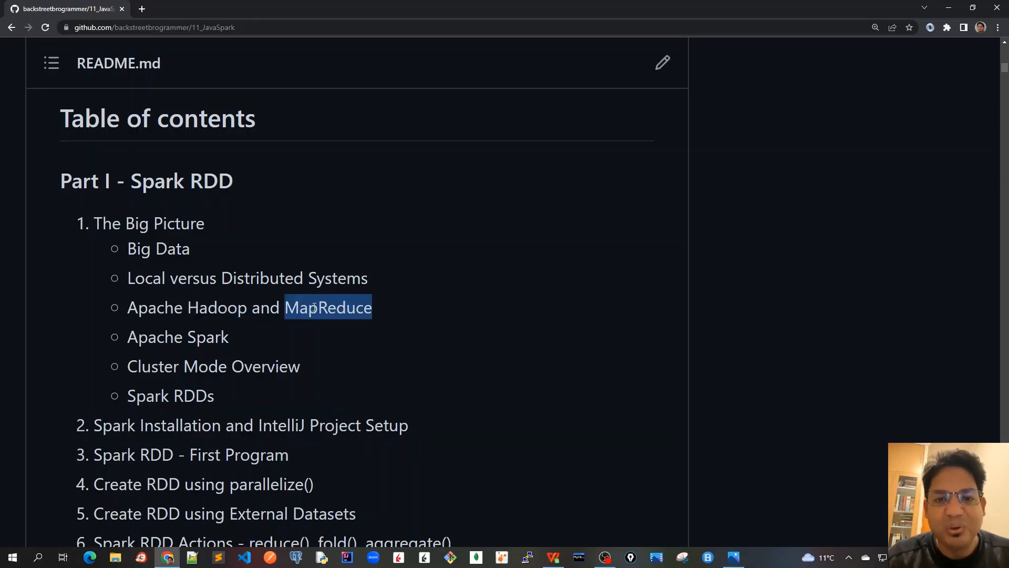